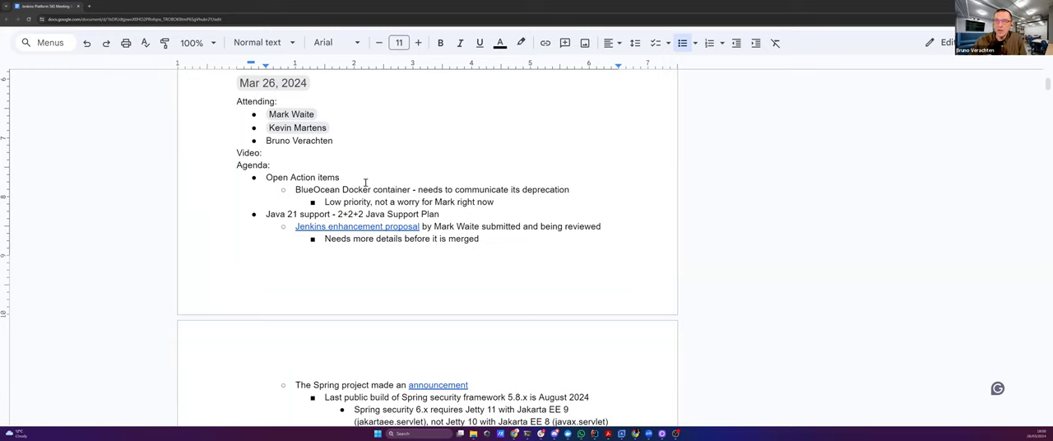
- Scroll down through the meeting notes toward the enhancement proposal link
scroll(down, 3)
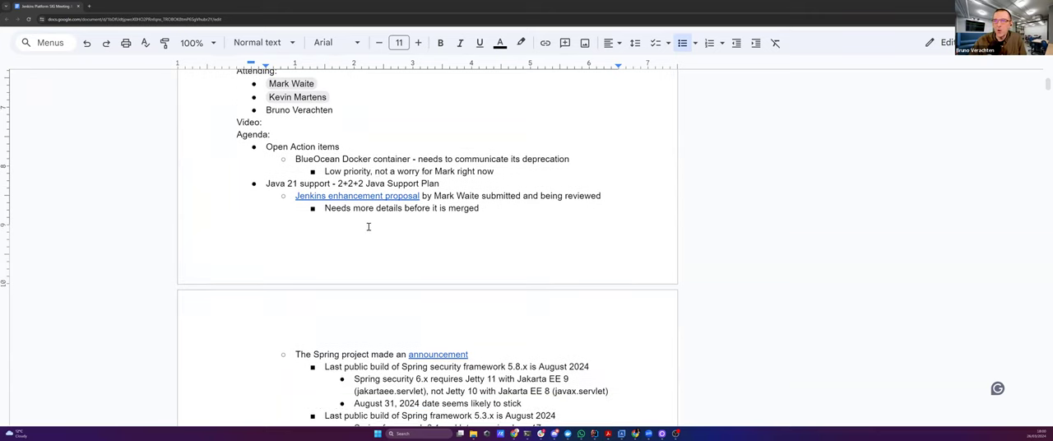
scroll(down, 3)
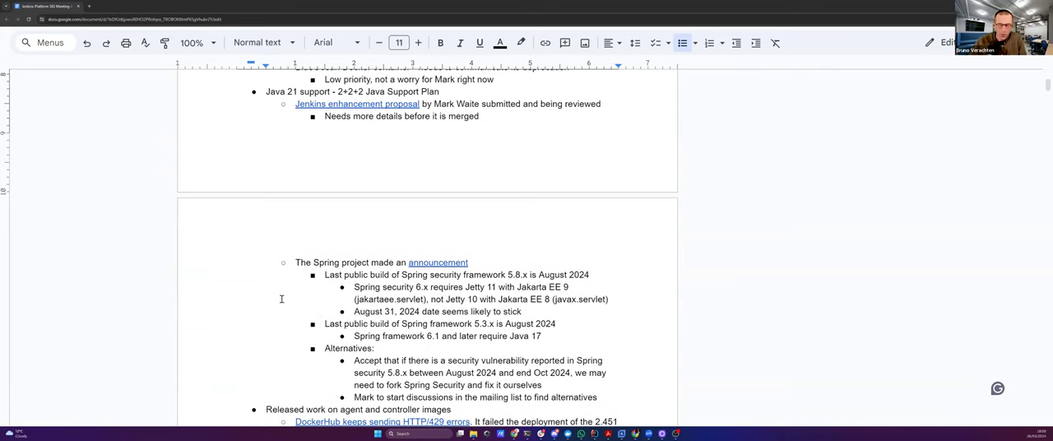
scroll(down, 3)
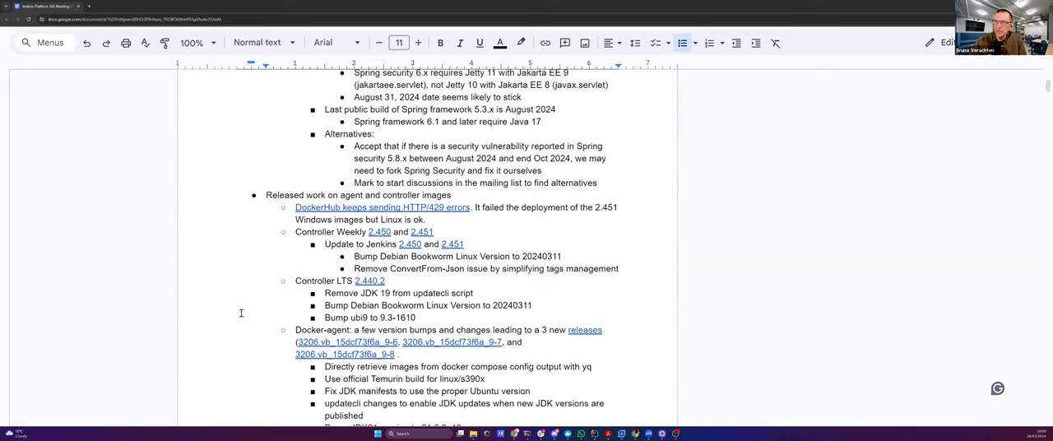
scroll(down, 3)
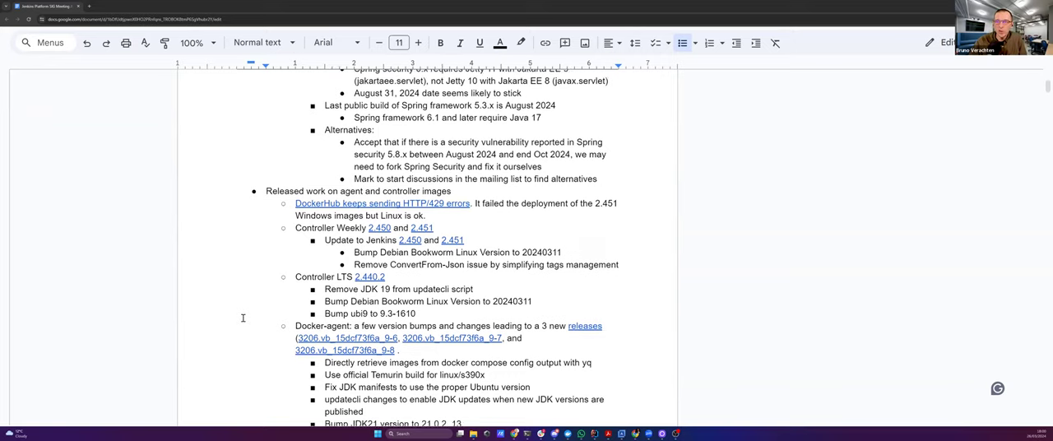
scroll(down, 3)
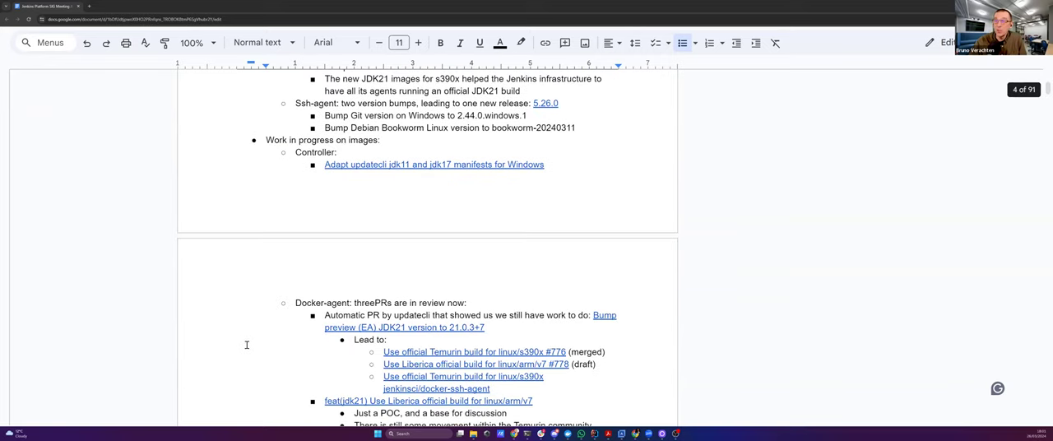
scroll(down, 3)
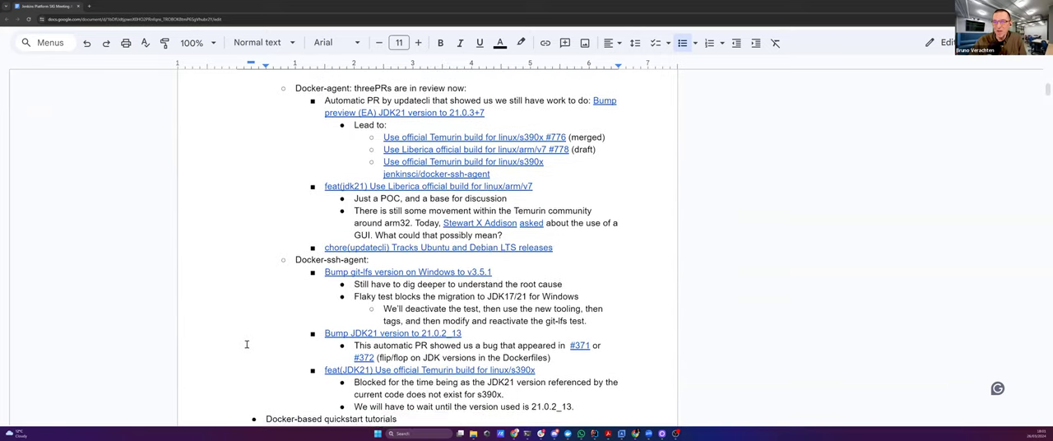
scroll(down, 3)
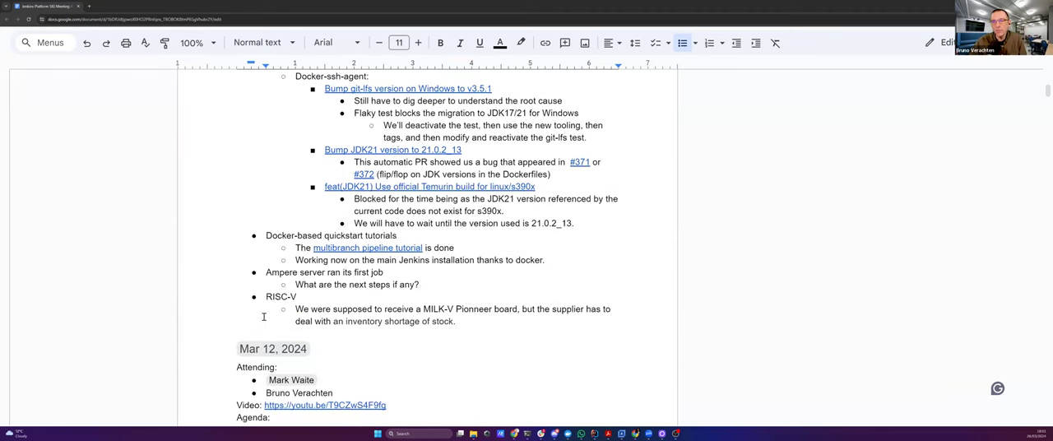
mouse_move(327, 319)
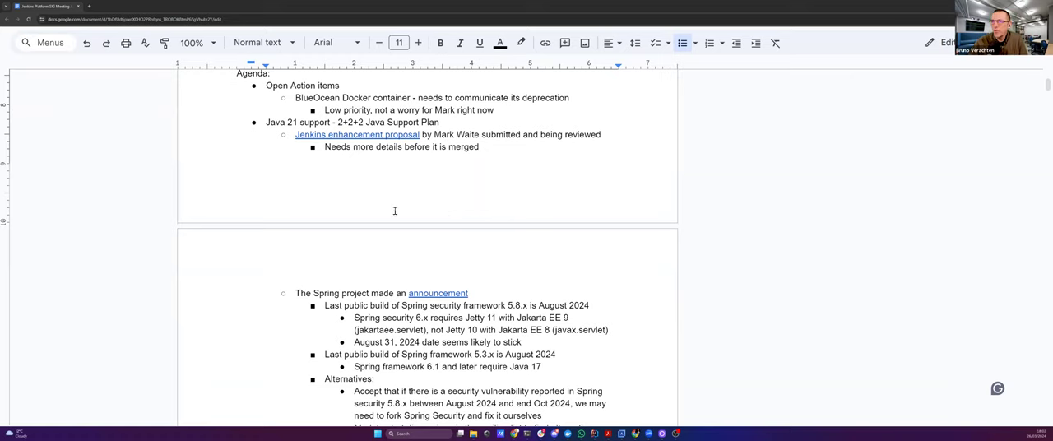
- Open pull request #400 and read down to its changes-requested, merging-blocked status
click(357, 134)
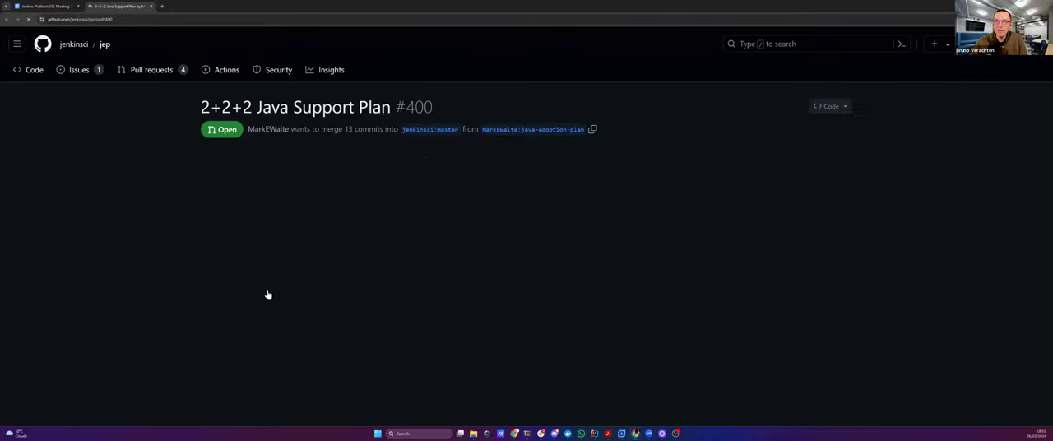
scroll(down, 3)
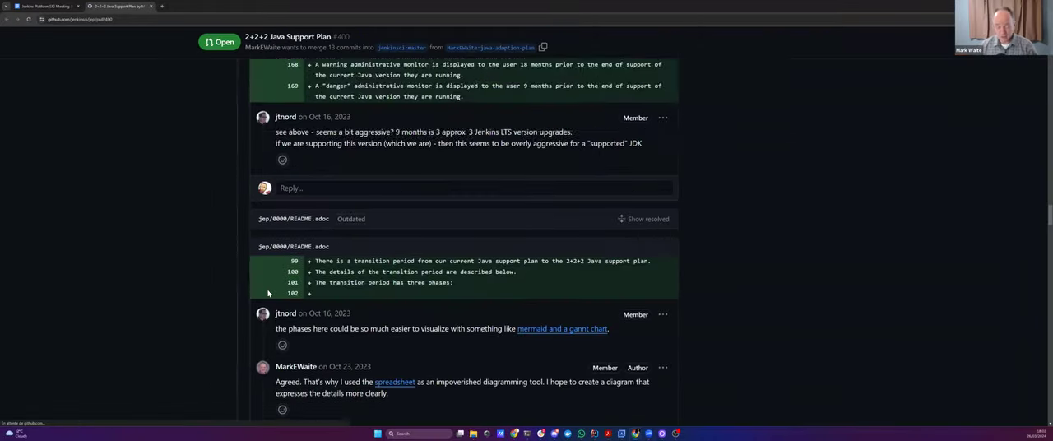
scroll(down, 3)
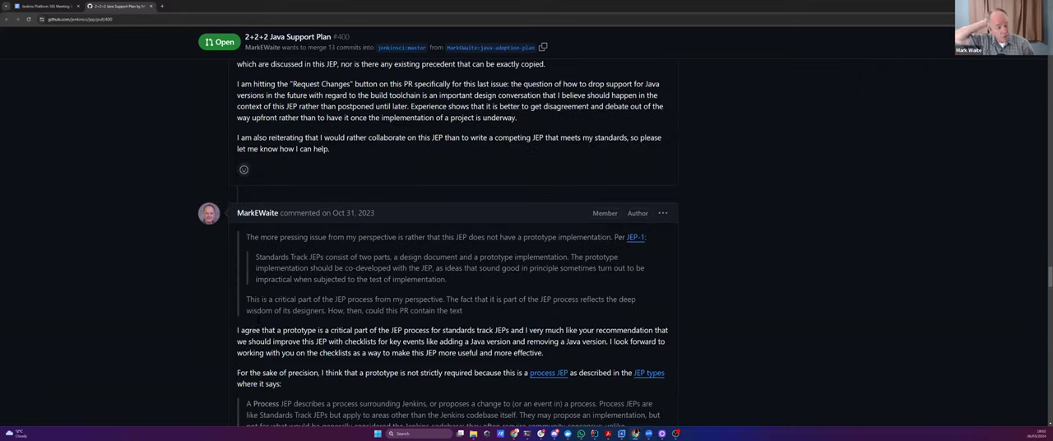
scroll(down, 3)
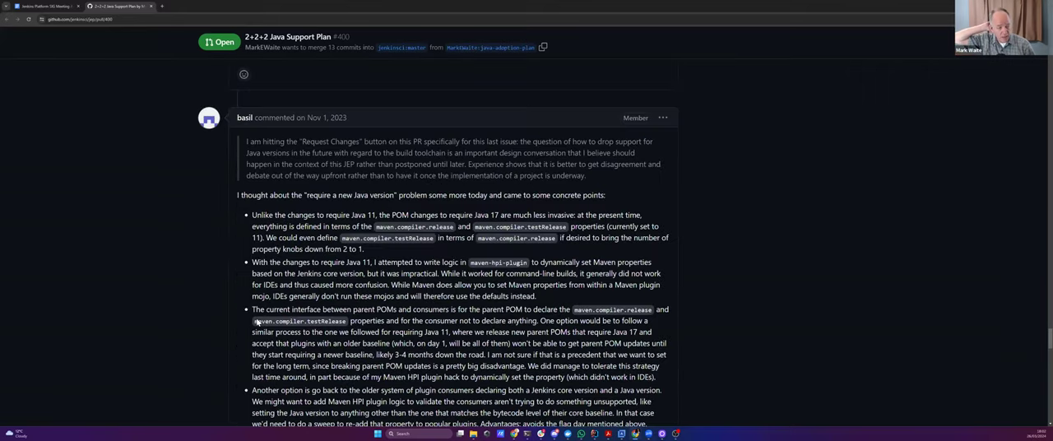
scroll(down, 3)
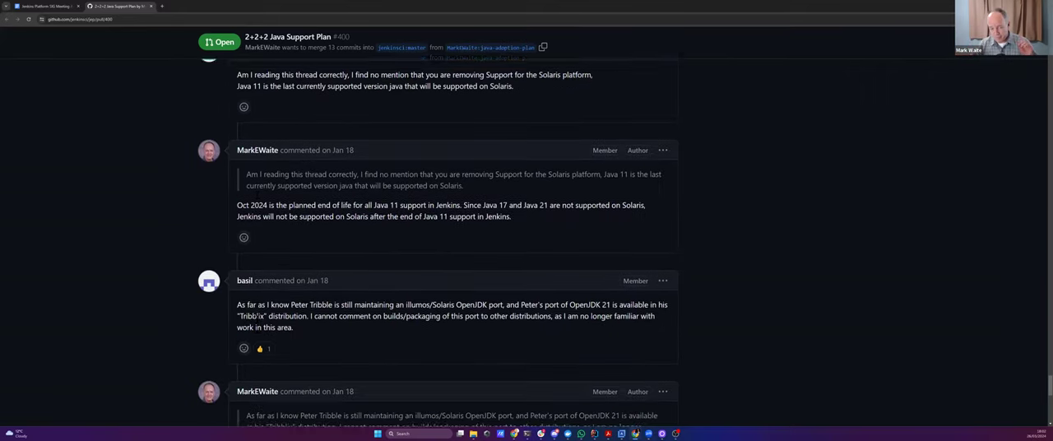
scroll(down, 3)
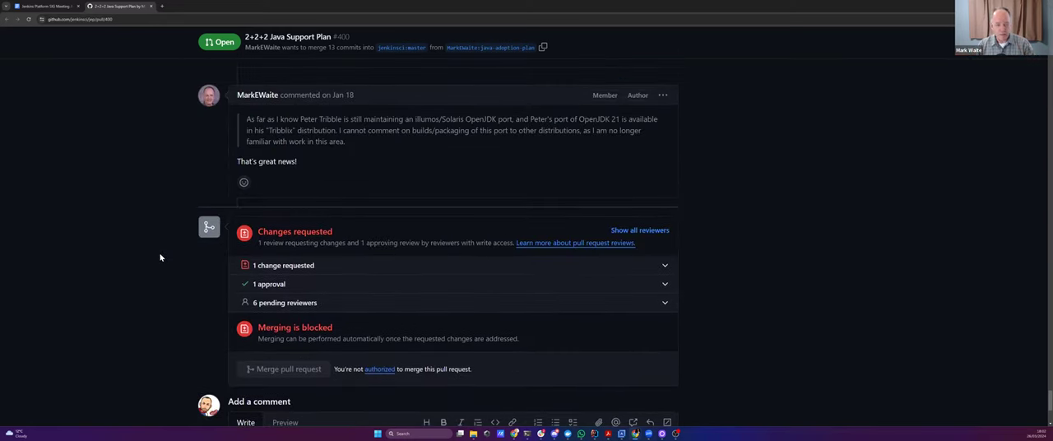
click(120, 7)
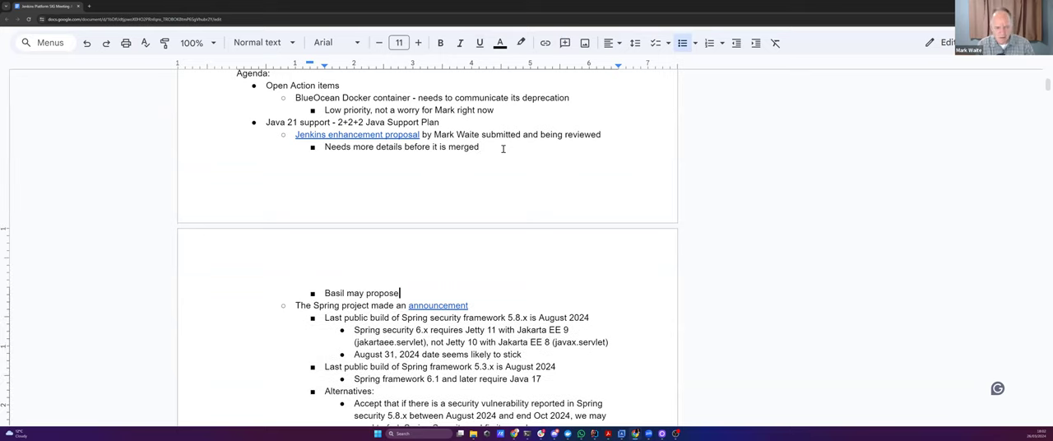
- Note in Basil's bullet that another proposal would compete with or replace Mark's
text(" ")
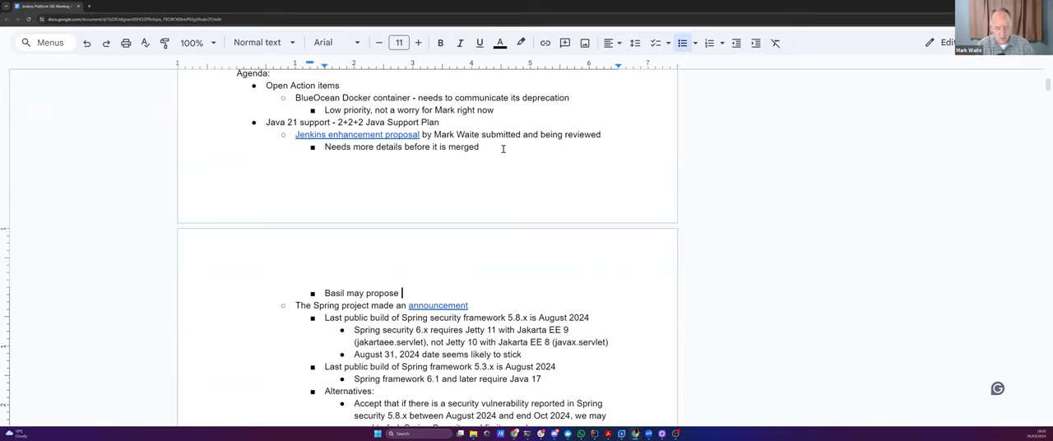
text(another proposal)
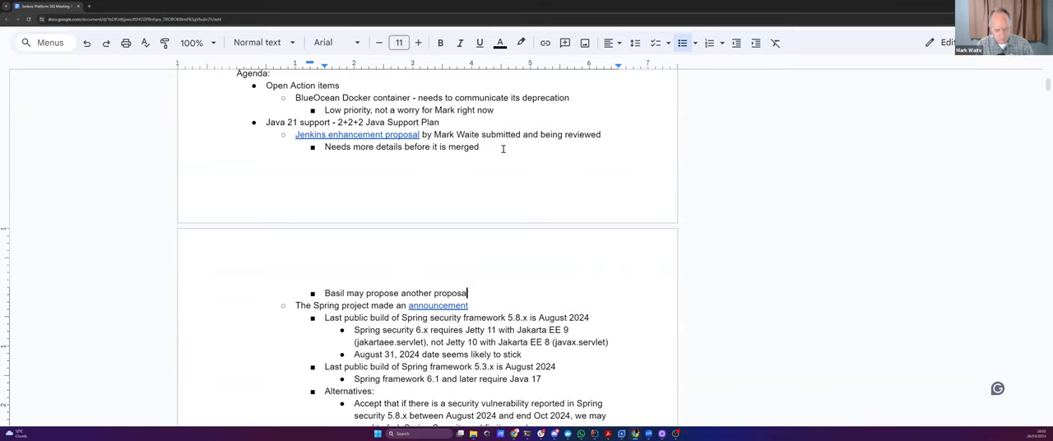
text(that would)
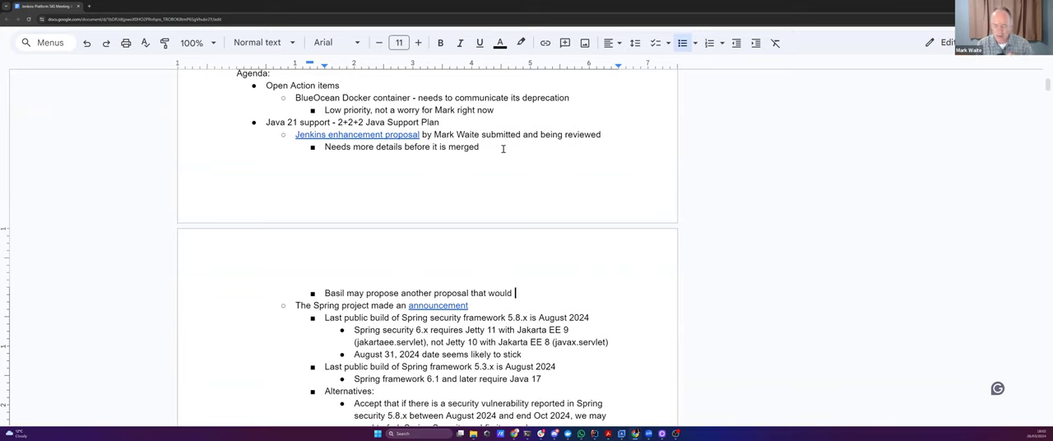
text(compete/replac)
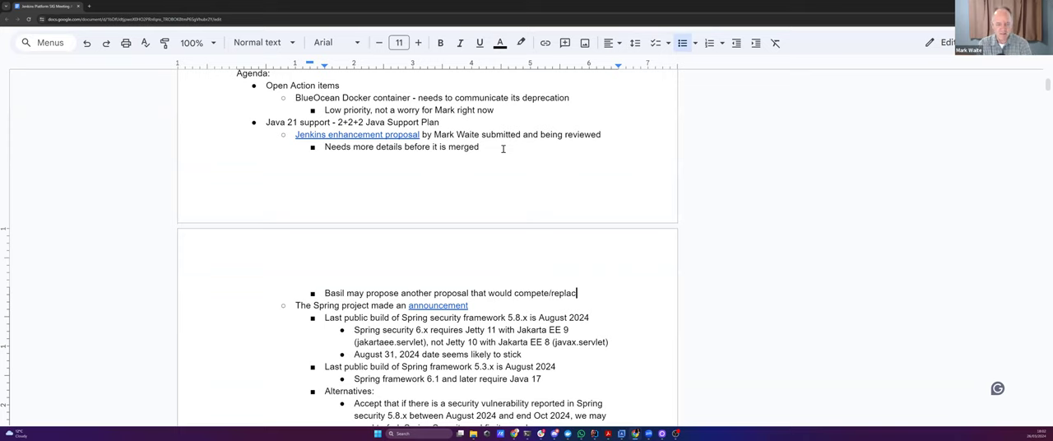
text(e Mark's proposa)
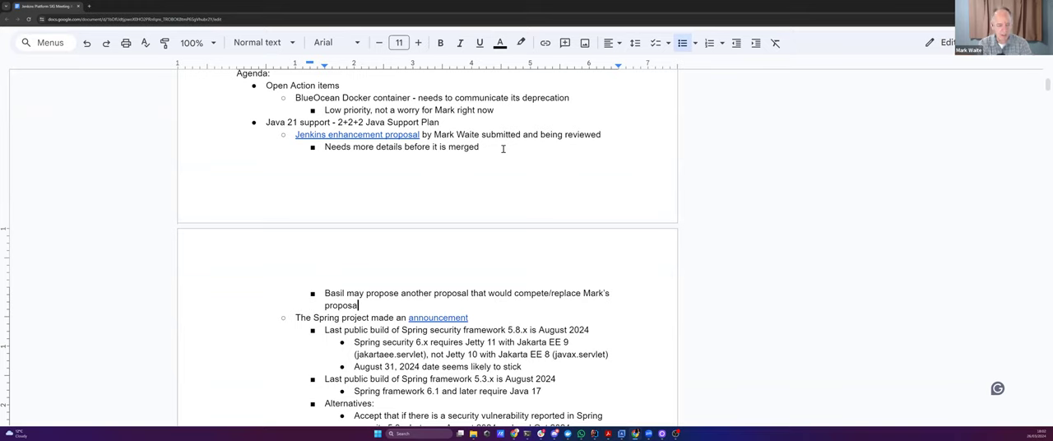
- Add that it's ok and Mark and Basil will discuss further, then open the proposal link
text(, b)
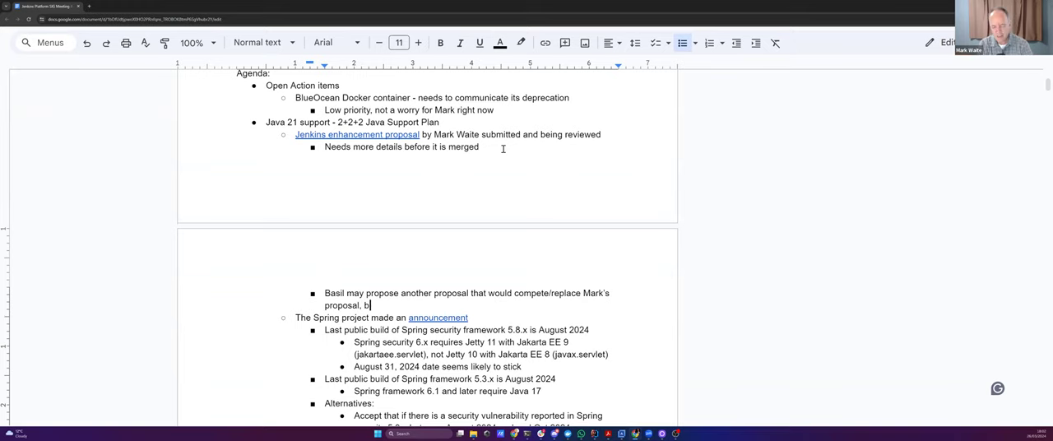
text(an)
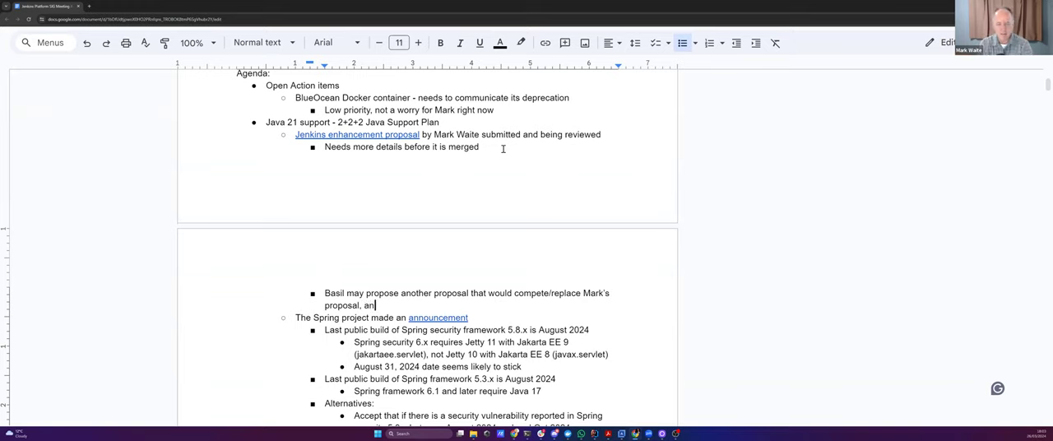
text(that's ok)
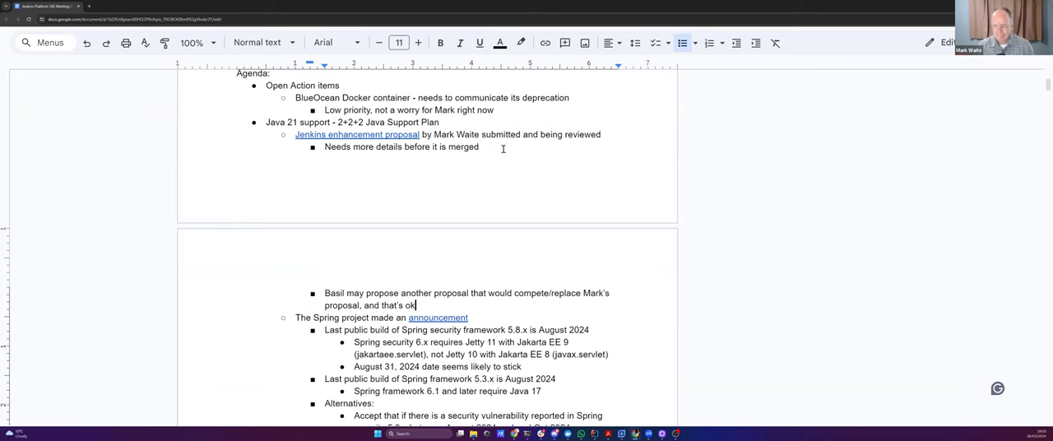
text(Mark and)
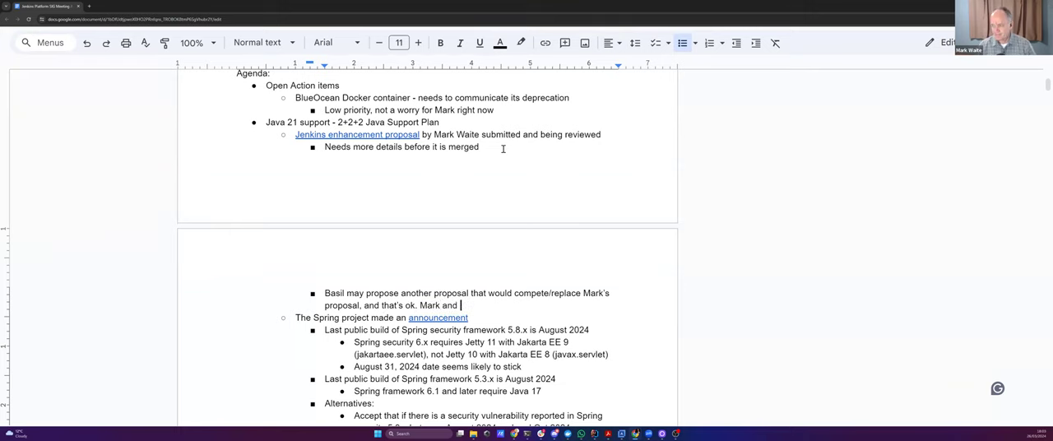
text(Basil will discuss it f)
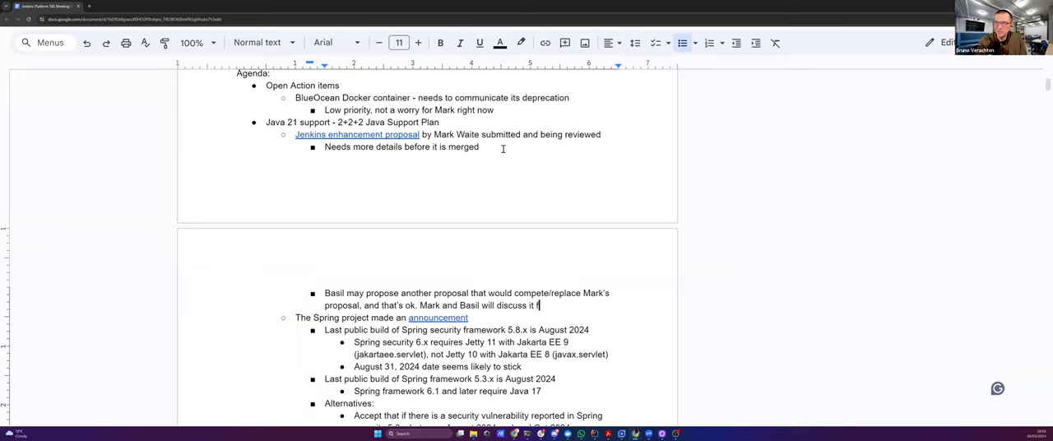
text(urther.)
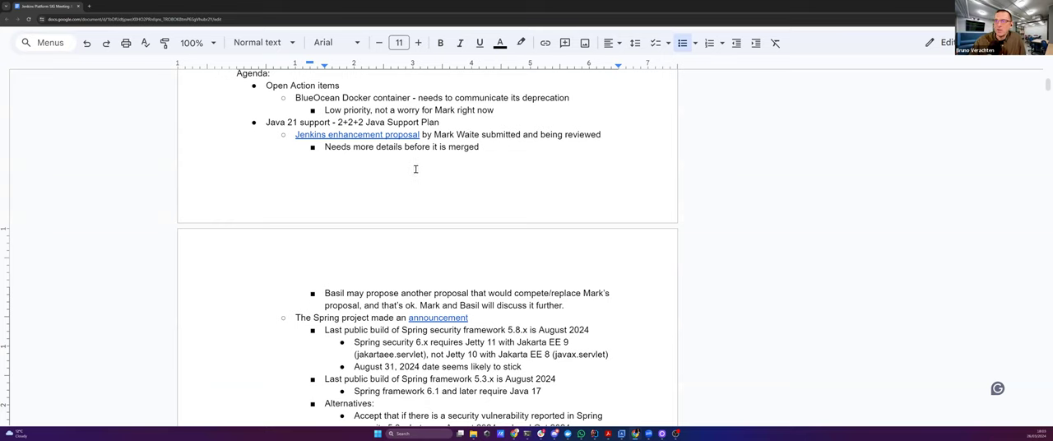
scroll(down, 3)
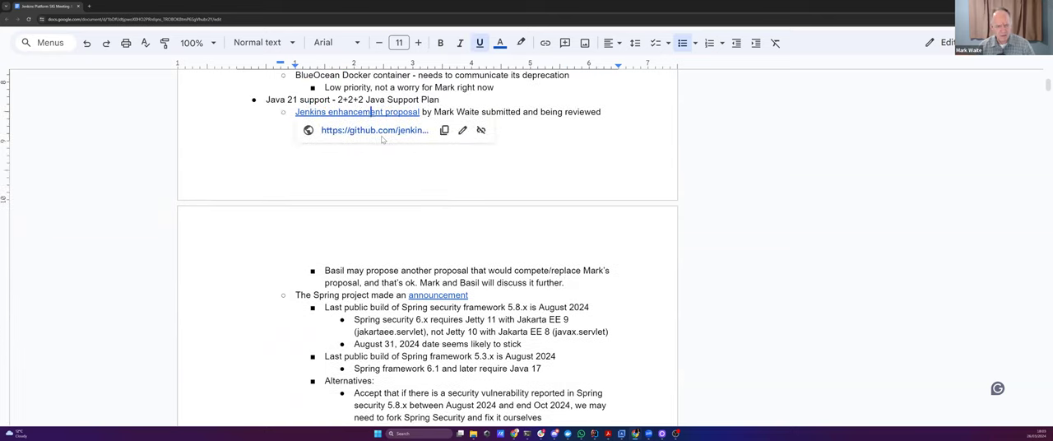
click(375, 130)
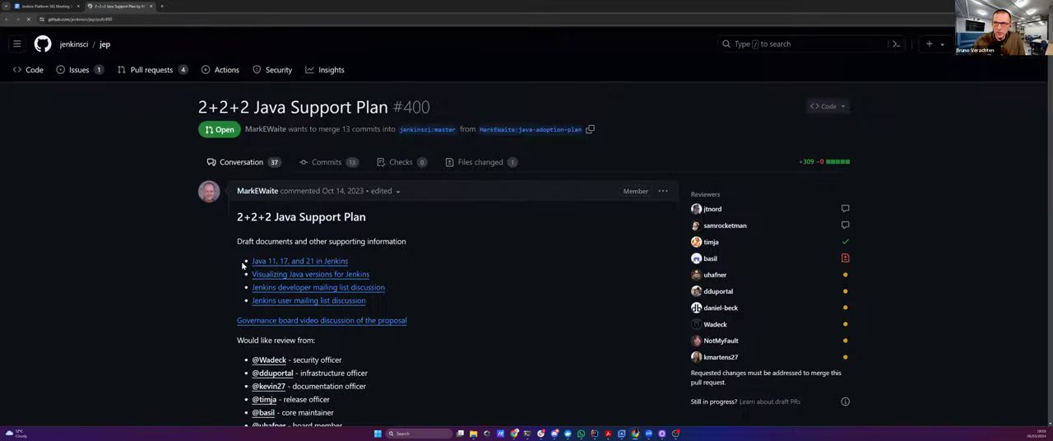
scroll(down, 3)
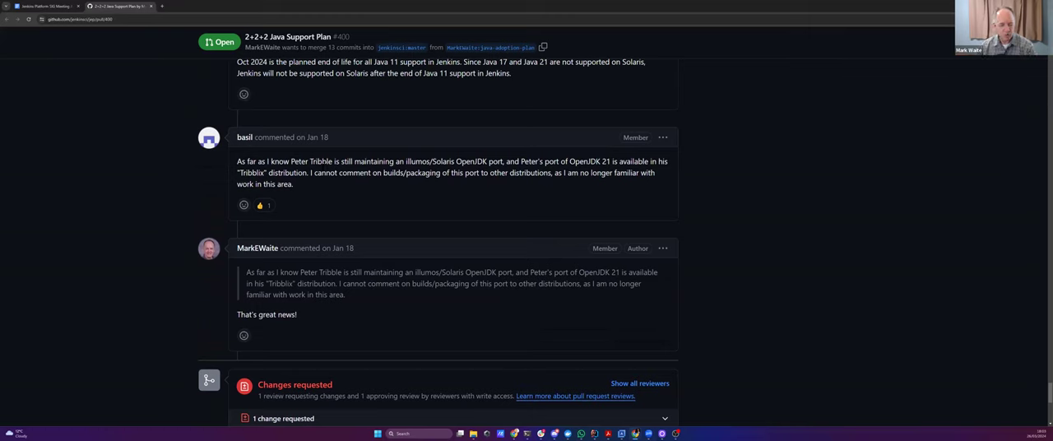
drag(289, 161, 444, 162)
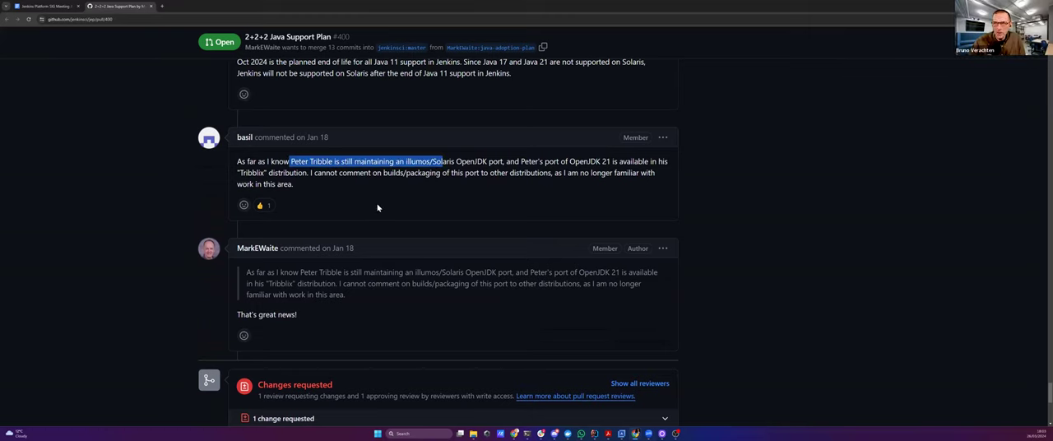
mouse_move(392, 206)
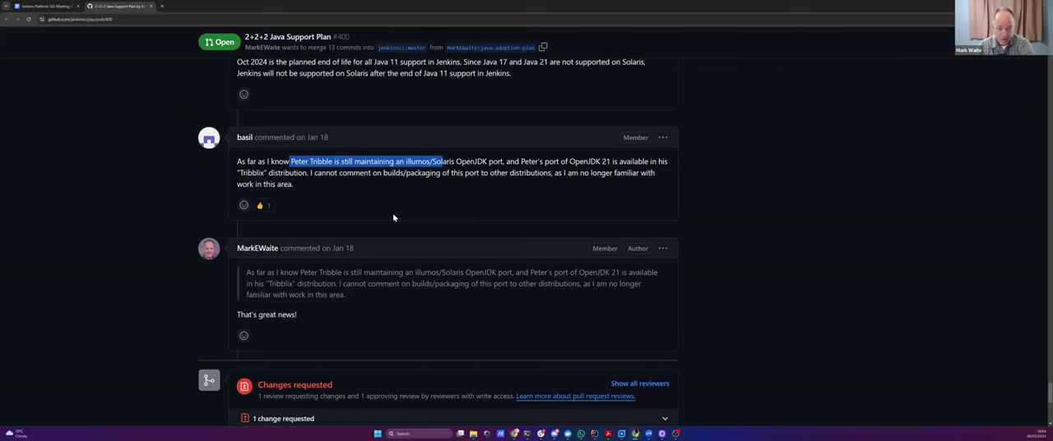
mouse_move(306, 242)
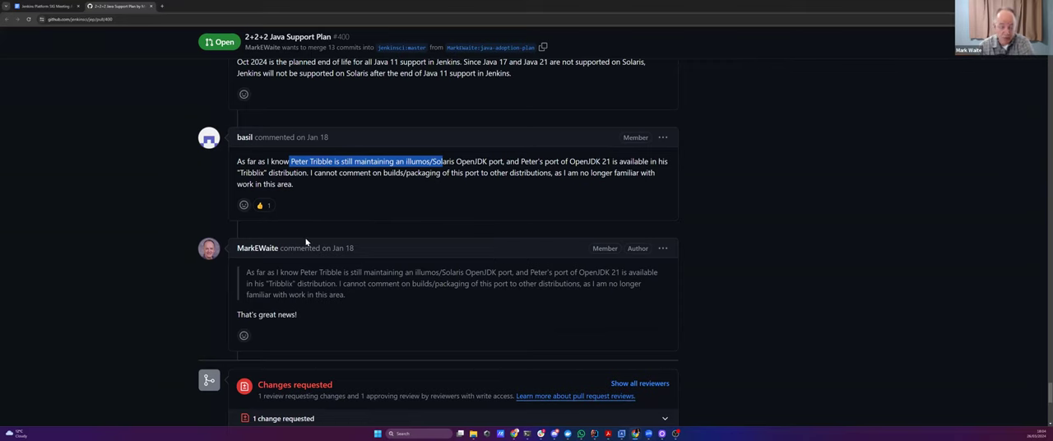
mouse_move(124, 204)
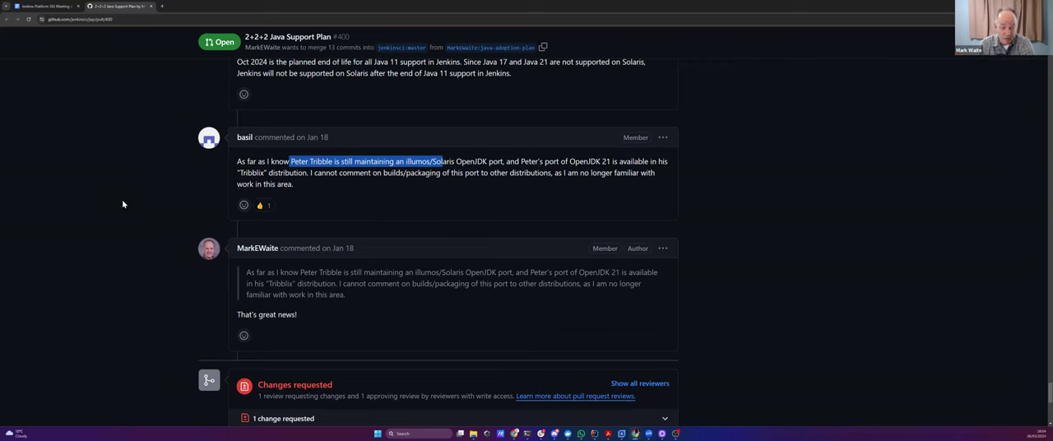
mouse_move(88, 196)
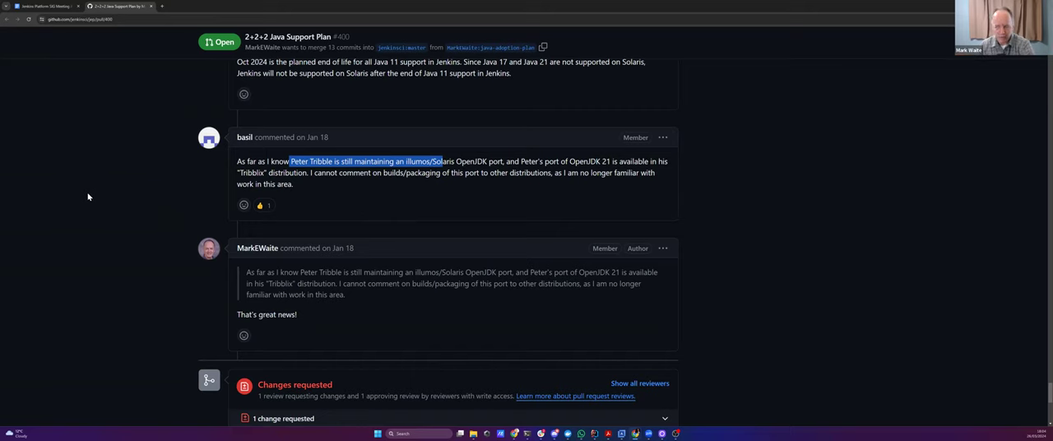
mouse_move(95, 270)
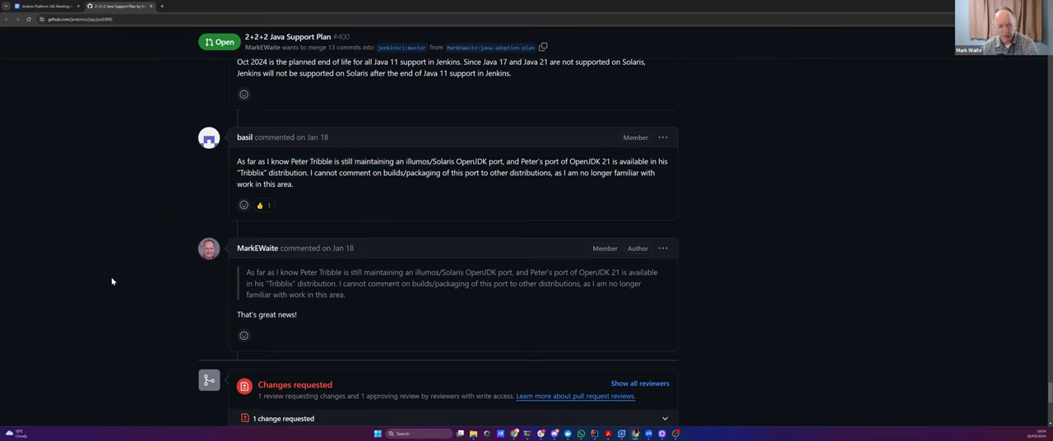
mouse_move(110, 275)
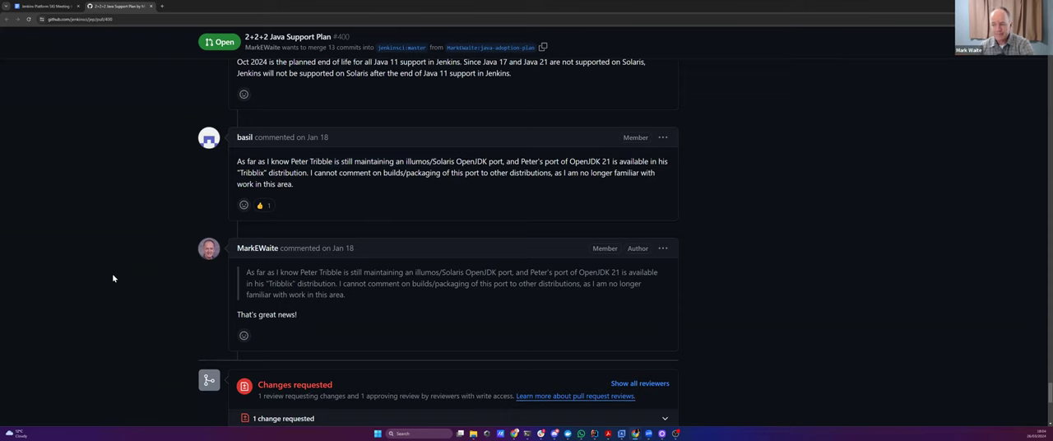
- Switch back to the meeting notes and scroll toward the Spring and released images items
click(45, 7)
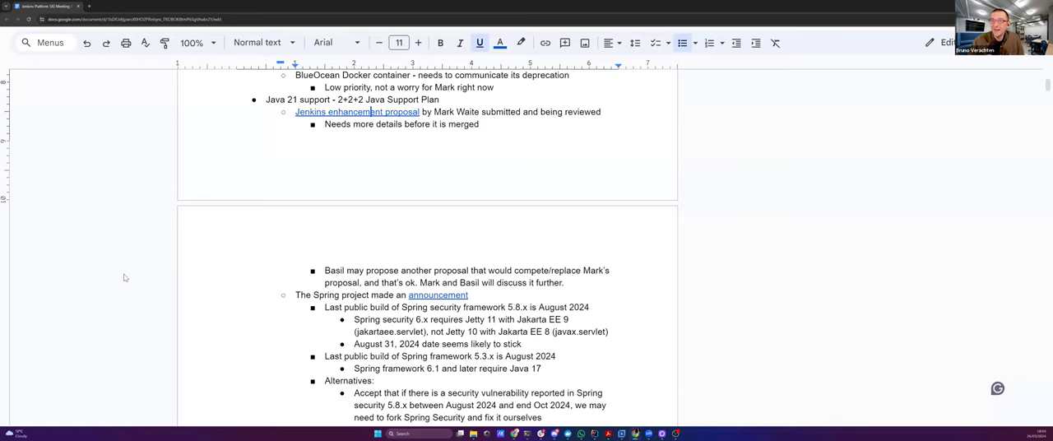
scroll(down, 3)
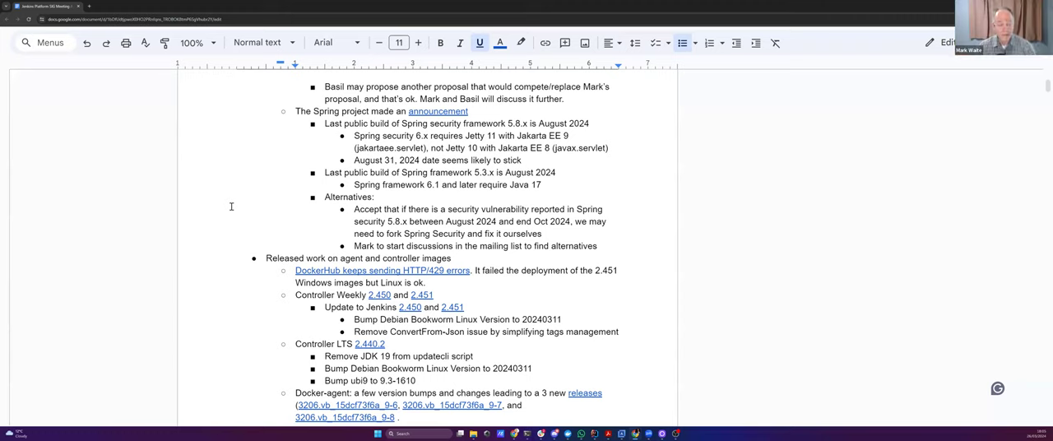
mouse_move(506, 204)
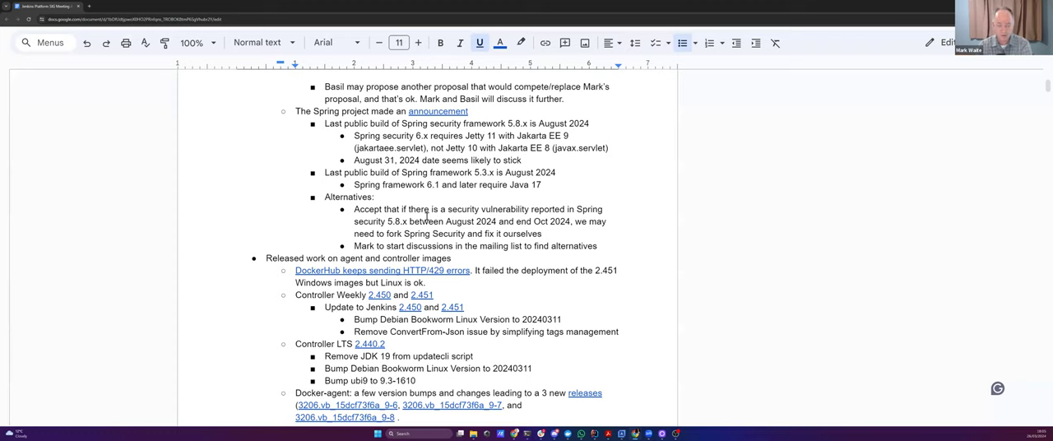
mouse_move(426, 216)
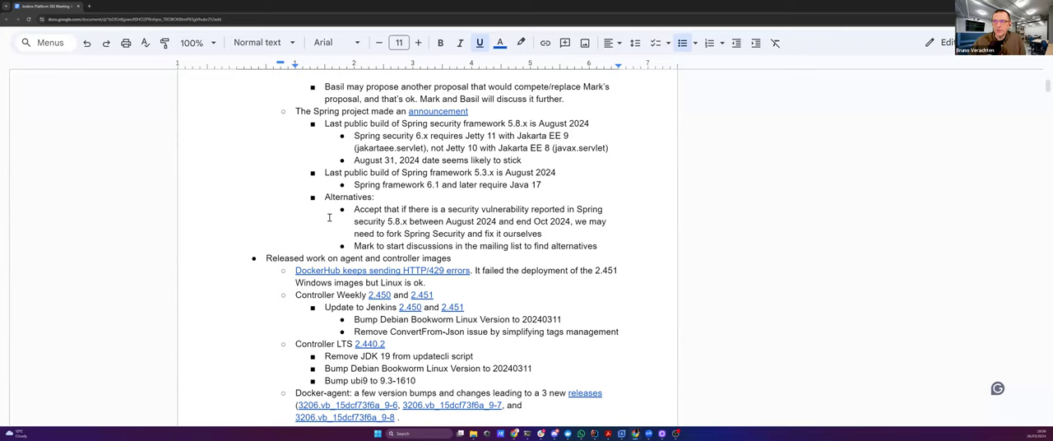
scroll(down, 3)
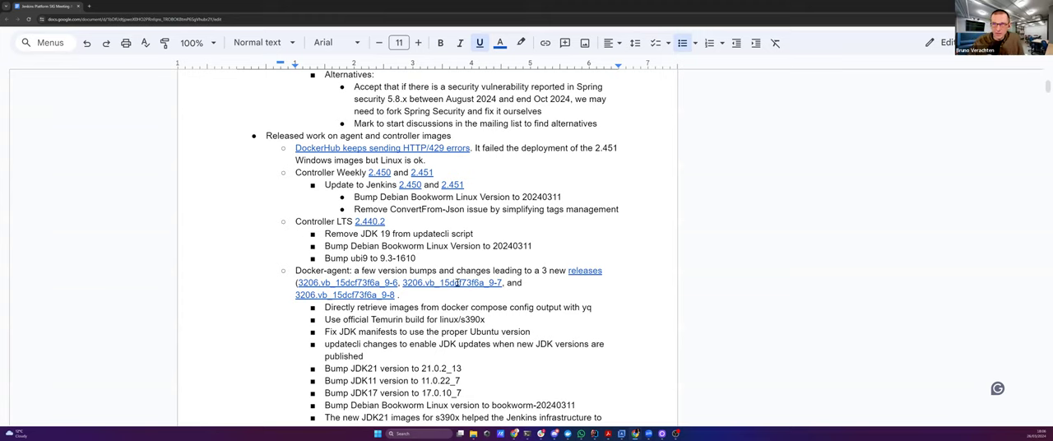
scroll(down, 3)
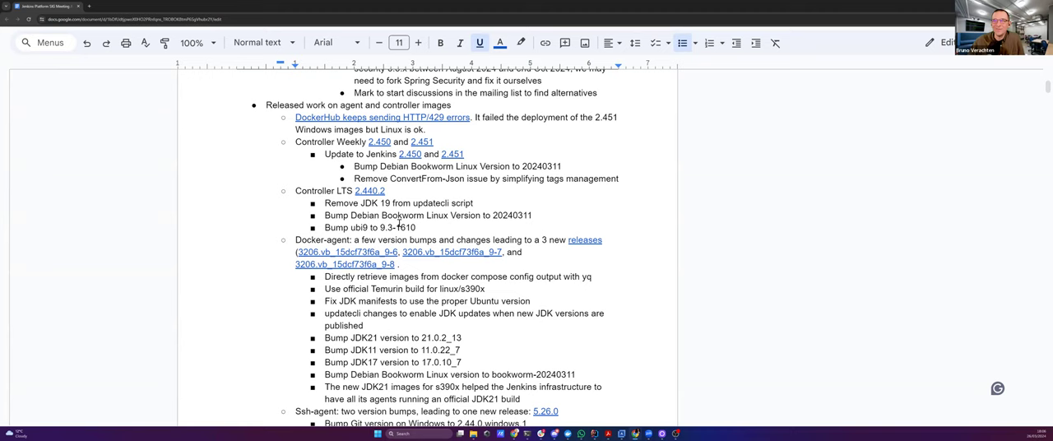
scroll(down, 3)
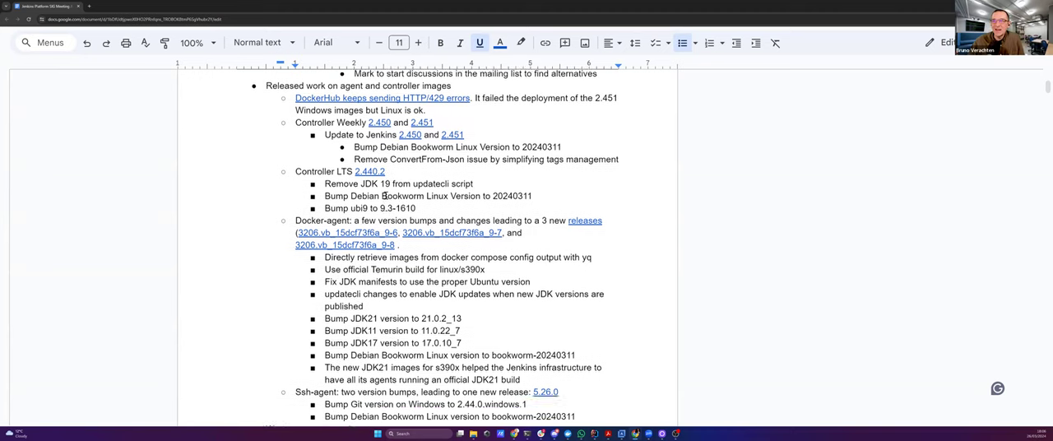
scroll(down, 3)
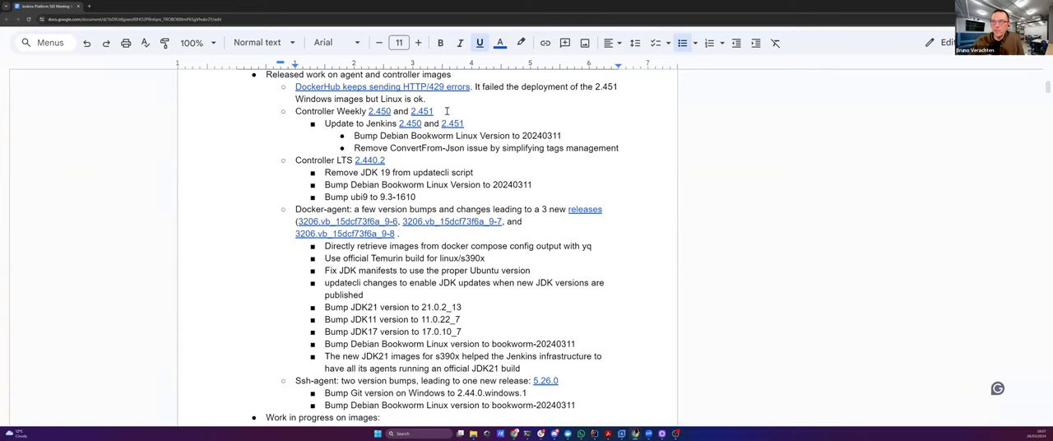
mouse_move(443, 135)
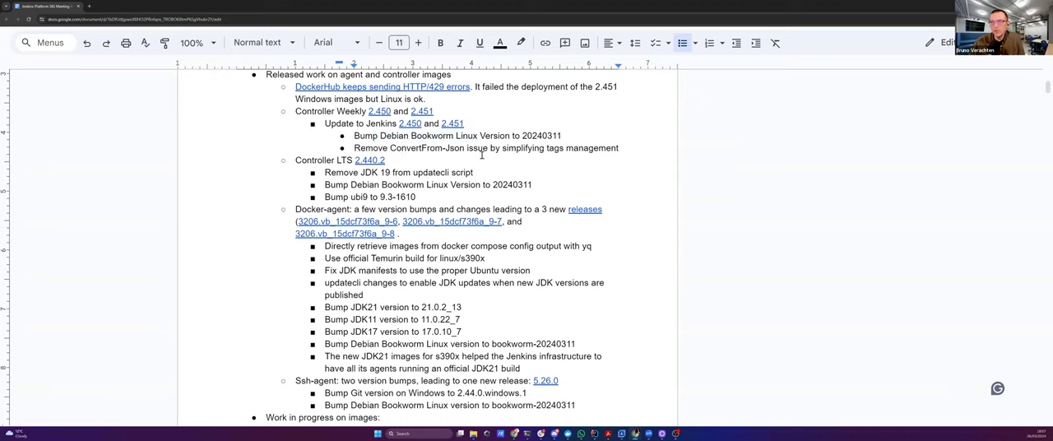
mouse_move(516, 155)
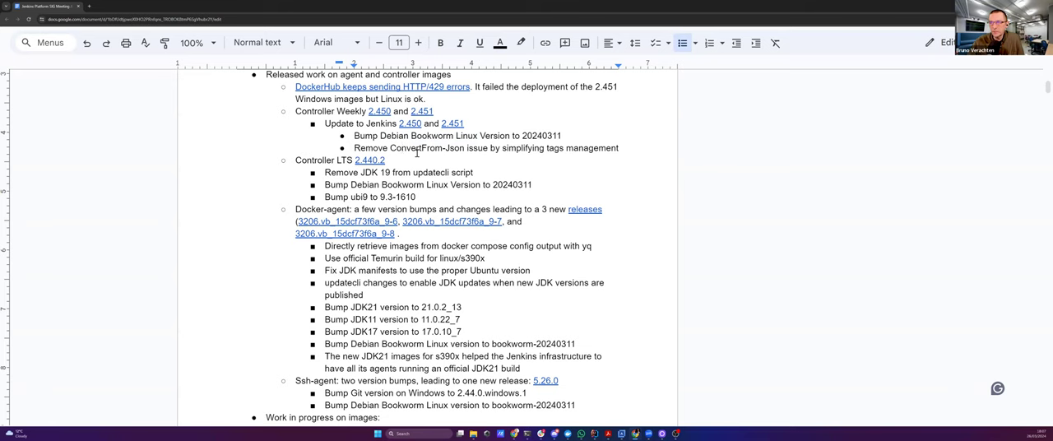
scroll(down, 3)
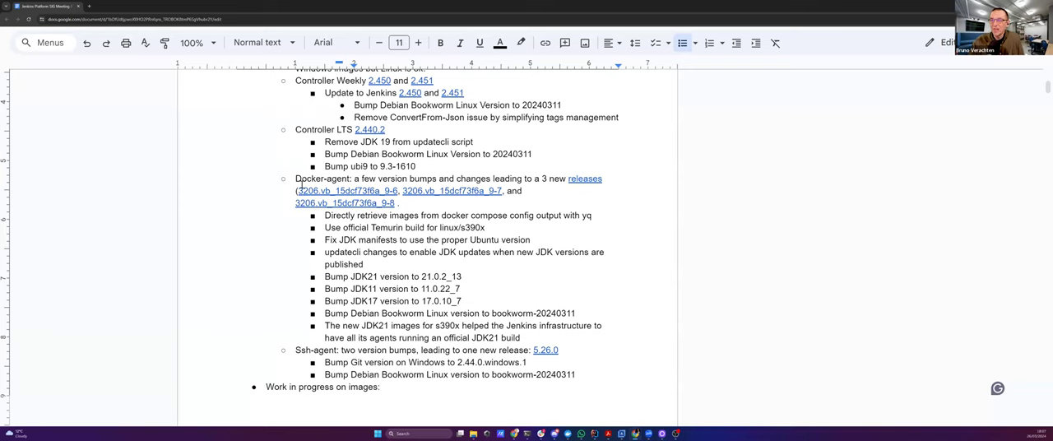
scroll(down, 3)
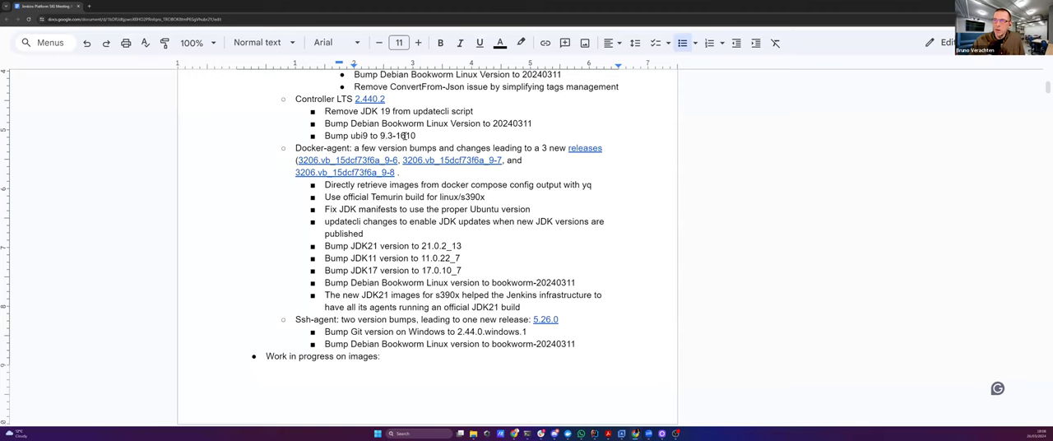
scroll(down, 3)
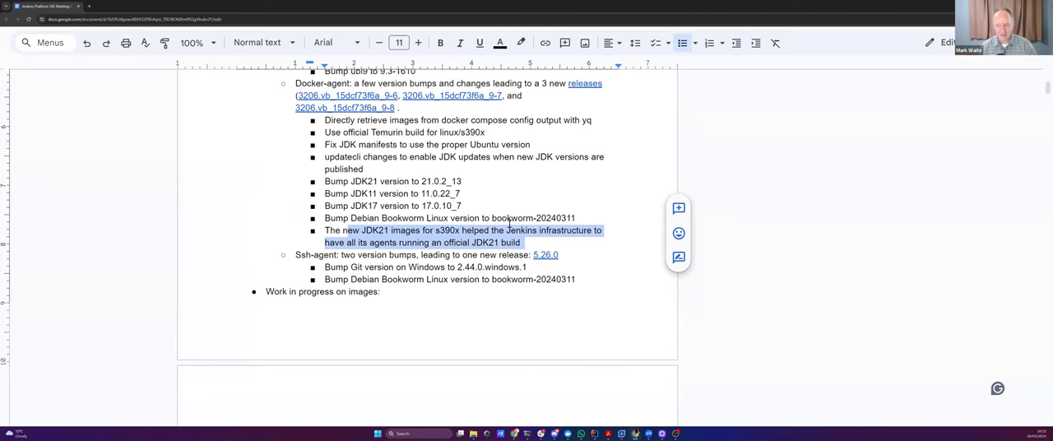
scroll(down, 3)
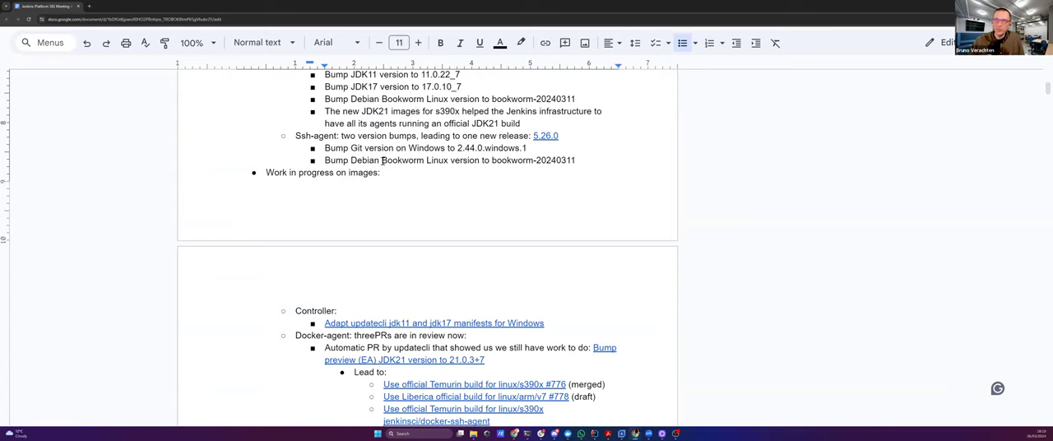
click(361, 148)
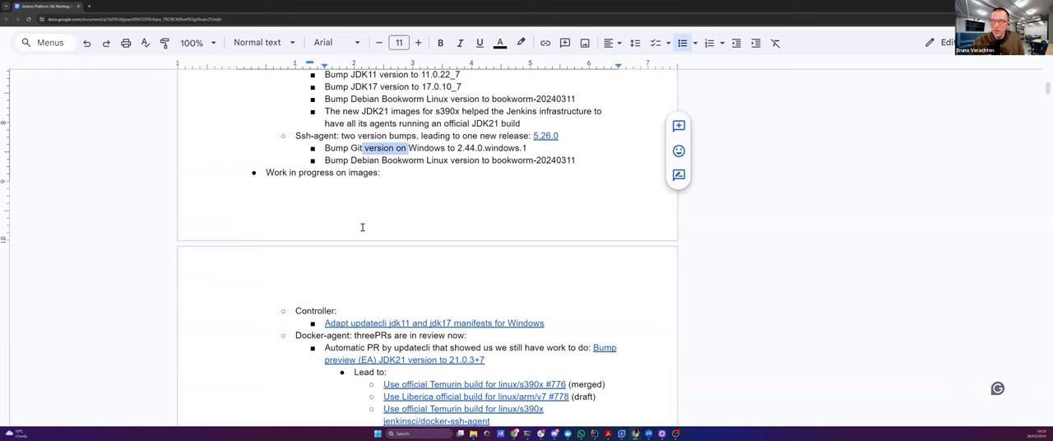
scroll(down, 3)
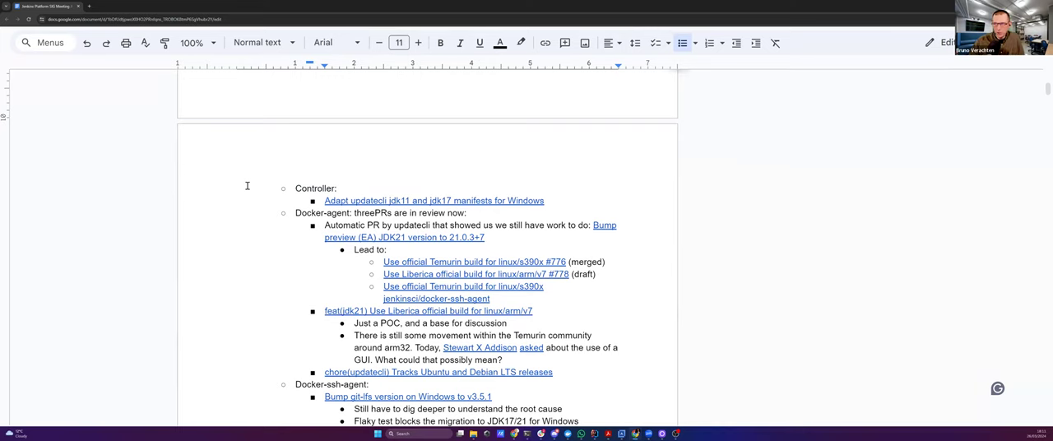
- Scroll to the Docker-agent item and open the 'Bump preview (EA) JDK21 version to 21.0.3+7' link
scroll(down, 3)
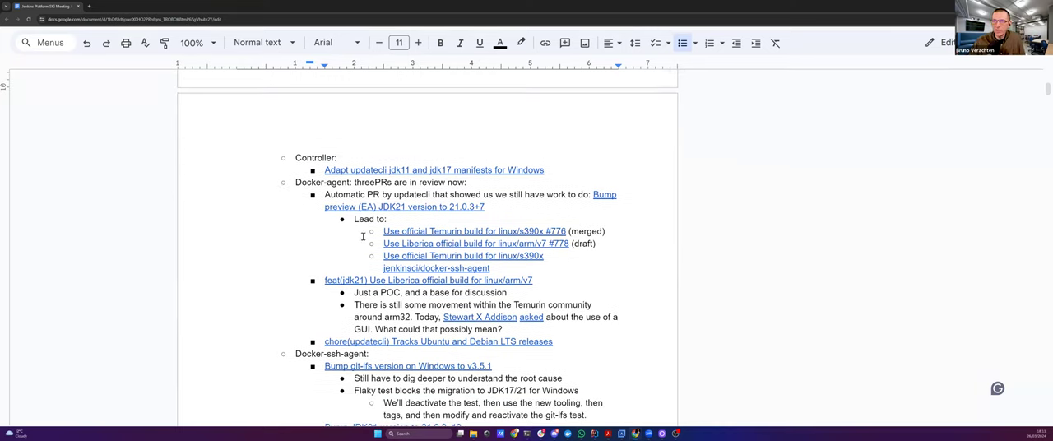
scroll(down, 3)
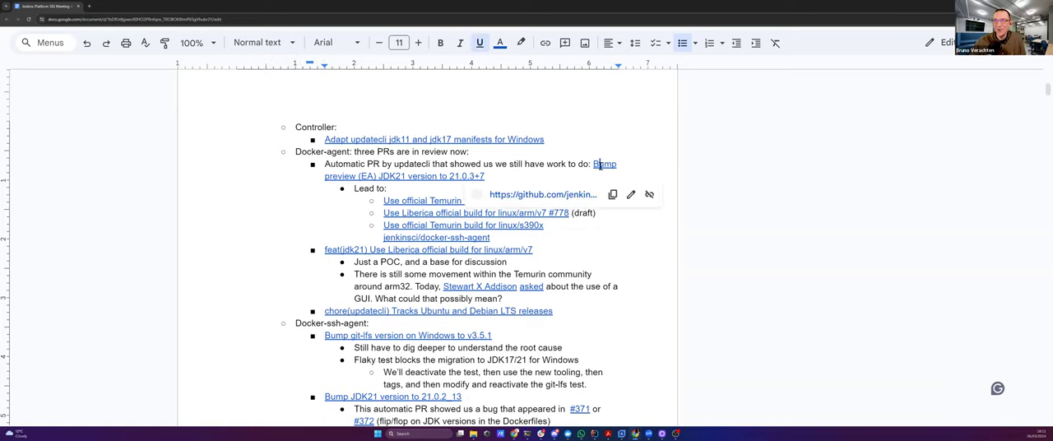
click(542, 194)
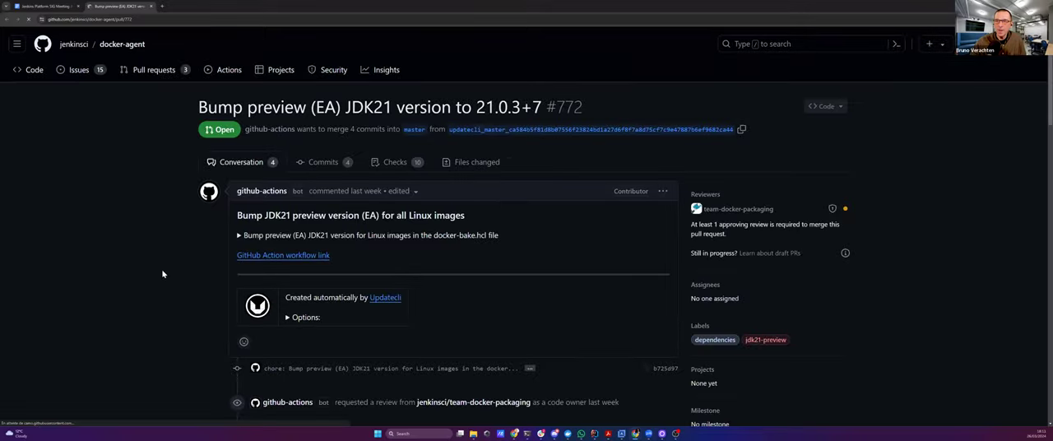
- Read PR #772's conversation, highlighting the EA-version replacement comment, through the Temurin and Liberica PRs
scroll(down, 3)
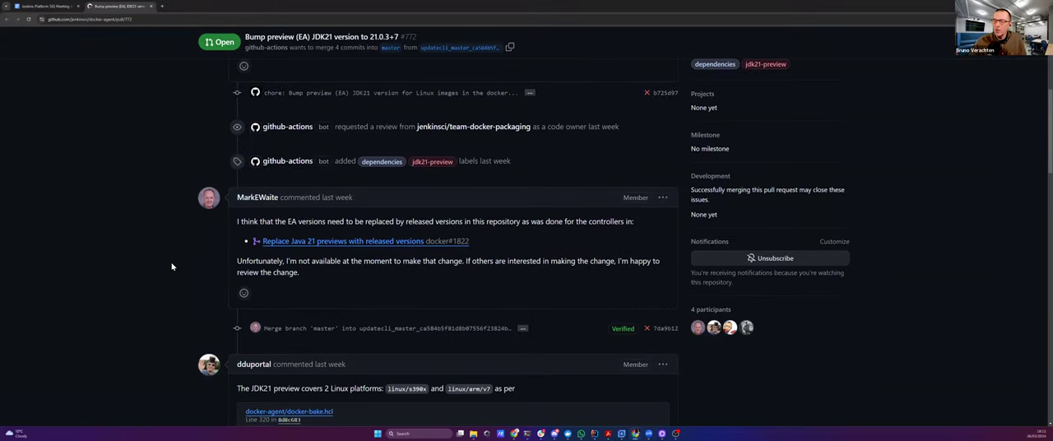
scroll(down, 3)
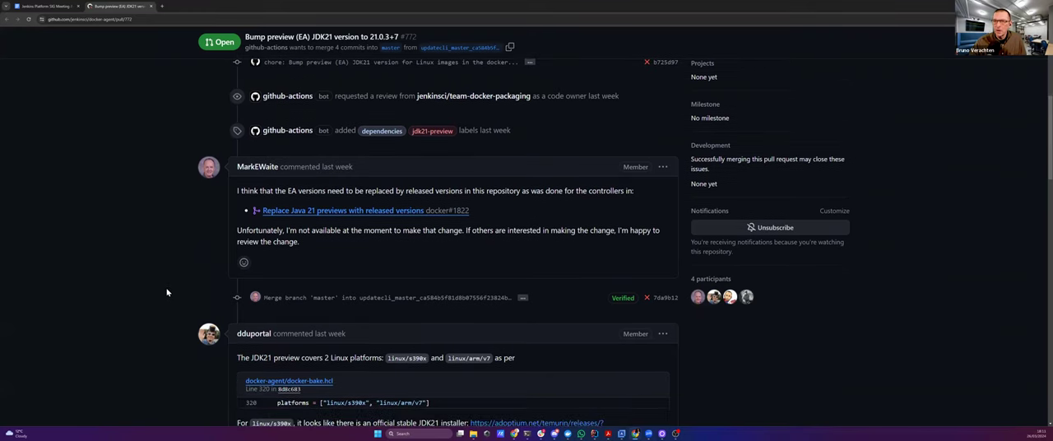
drag(248, 190, 317, 209)
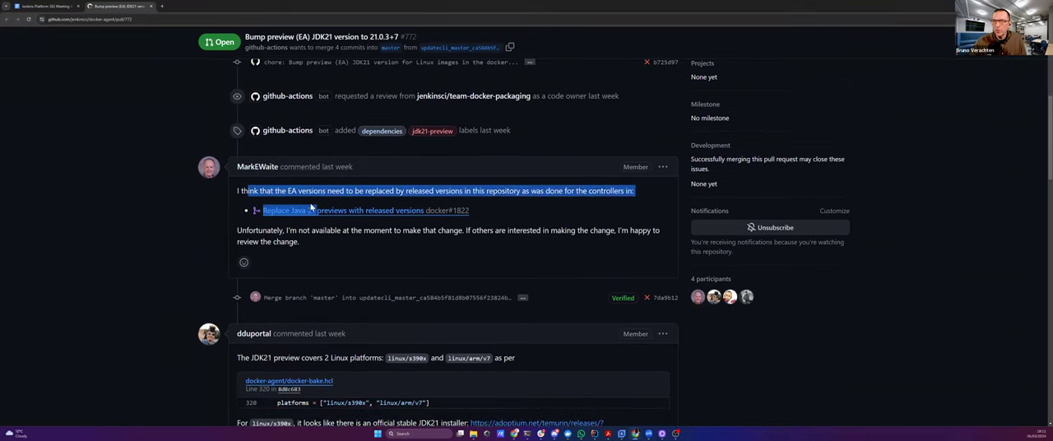
scroll(down, 3)
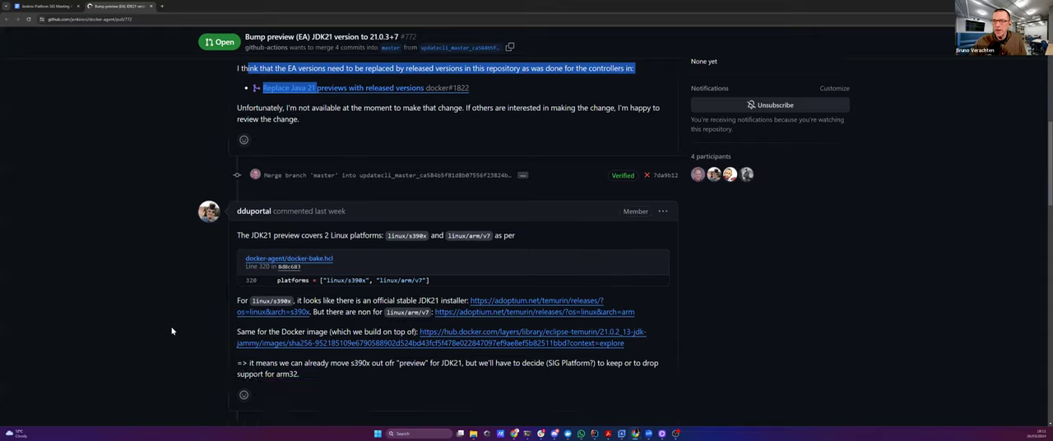
scroll(down, 3)
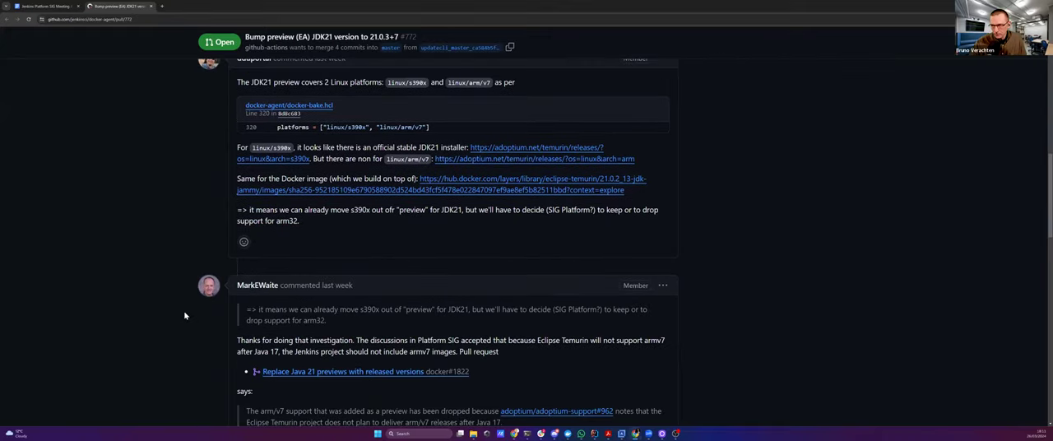
scroll(down, 3)
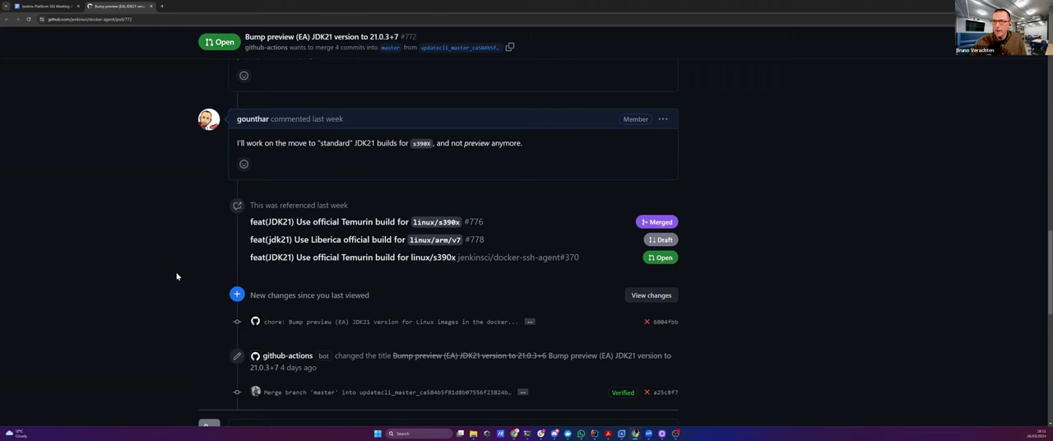
scroll(down, 3)
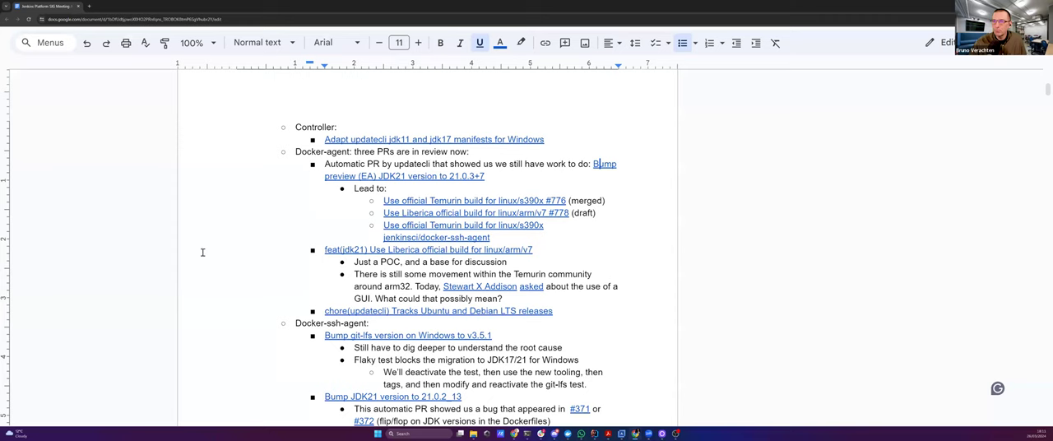
mouse_move(280, 209)
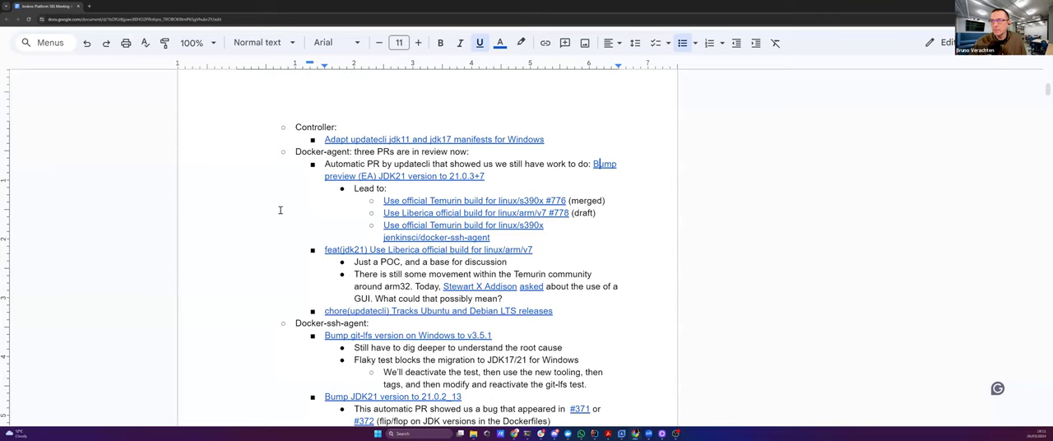
- Scroll the notes down to the list of Docker-agent pull requests in review
scroll(down, 3)
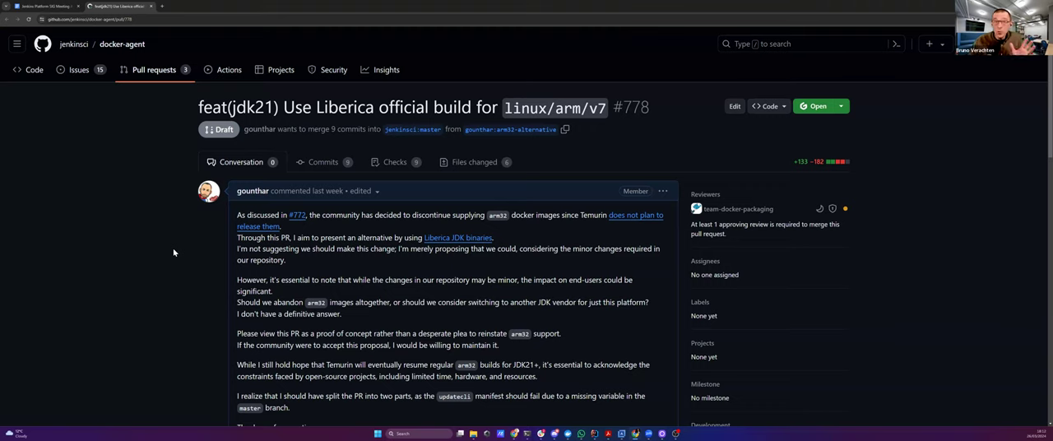
- Scroll through PR #778's description, testing notes and checklist, then return to the notes
scroll(down, 3)
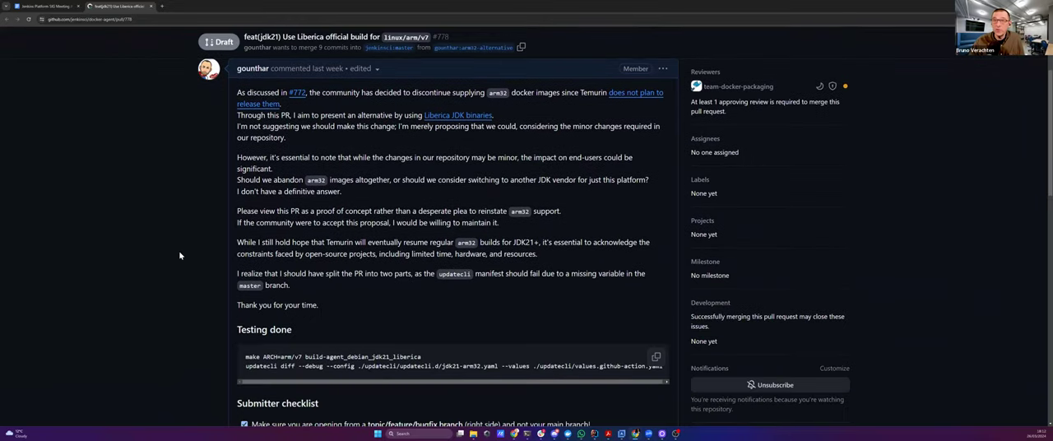
mouse_move(173, 260)
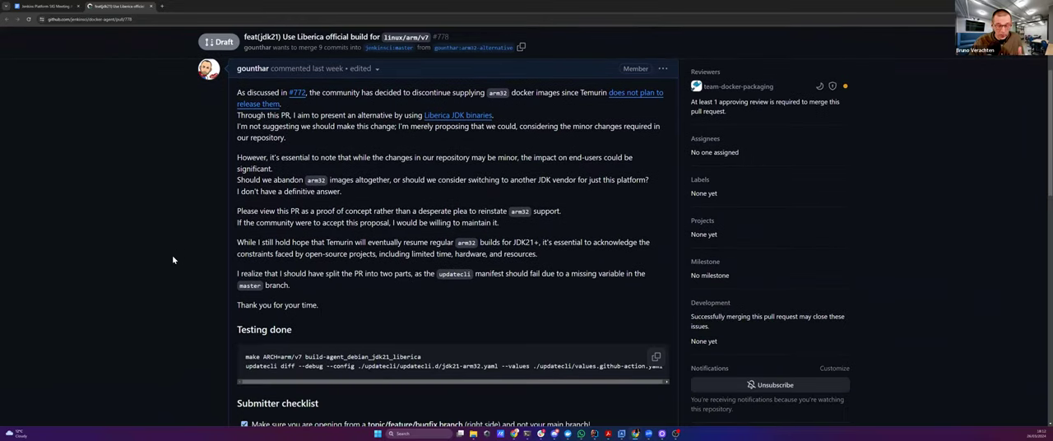
scroll(down, 3)
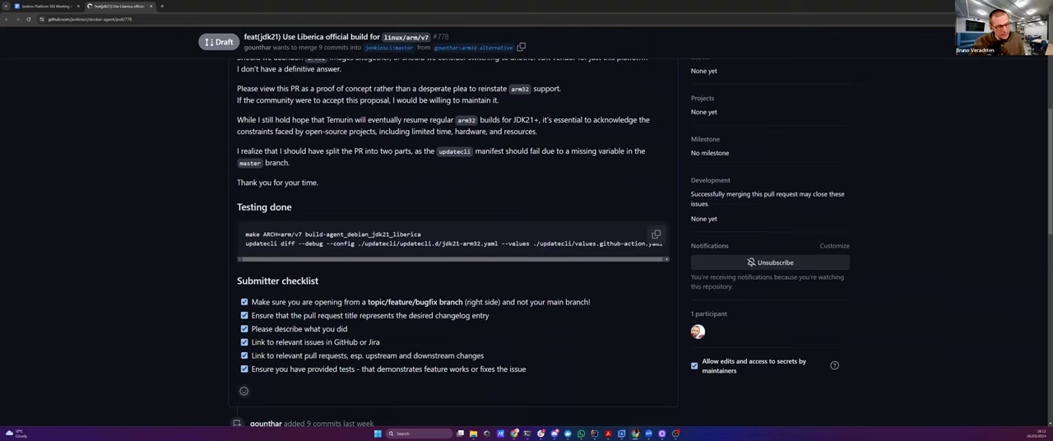
click(115, 7)
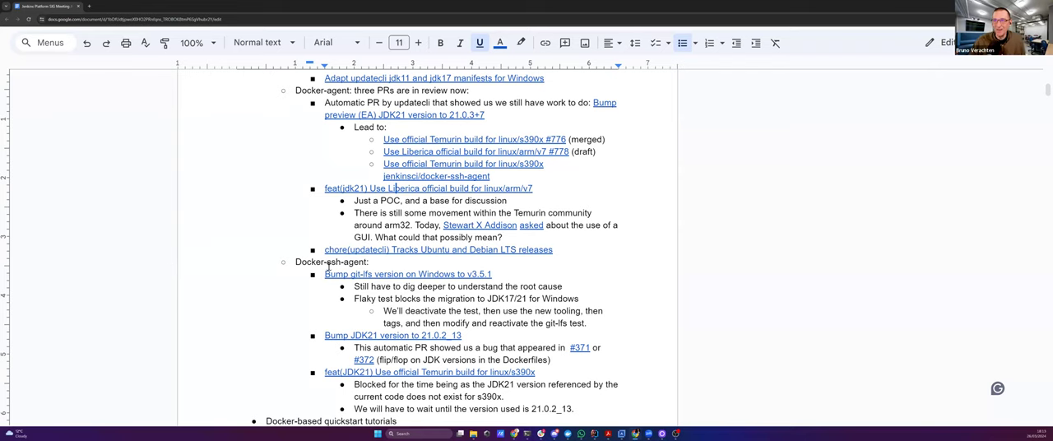
mouse_move(306, 224)
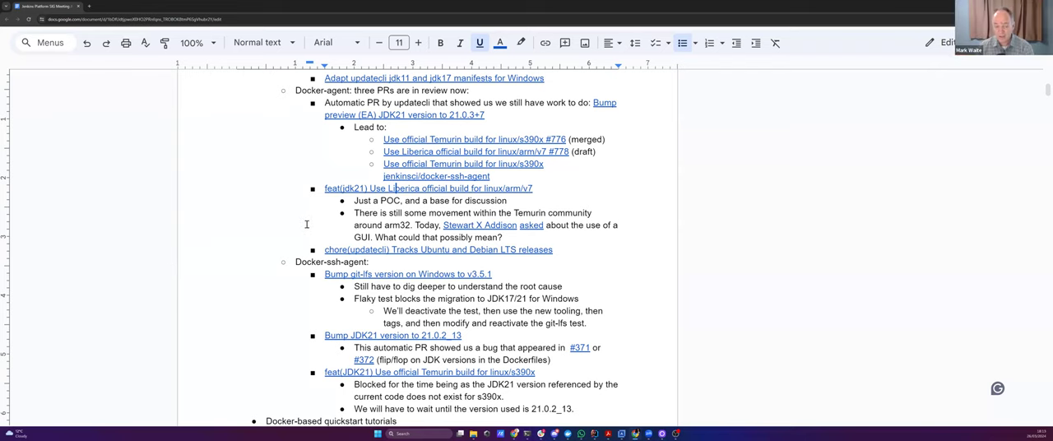
scroll(down, 3)
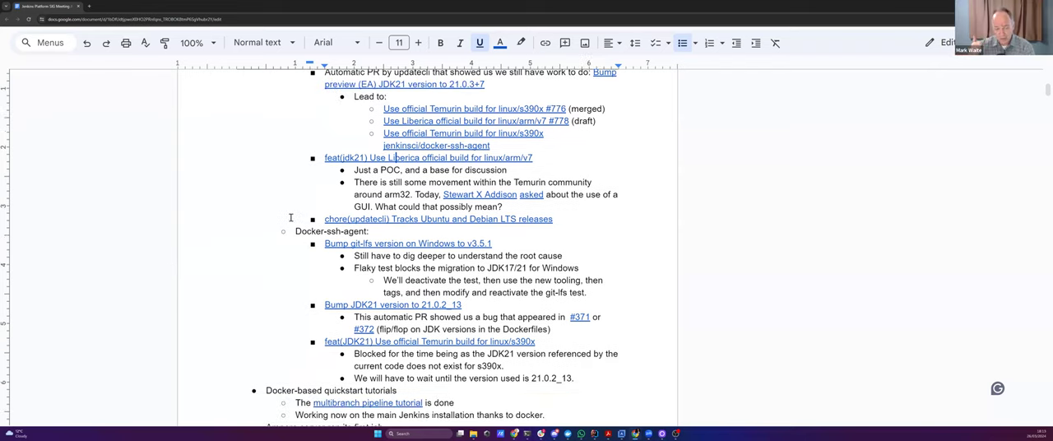
mouse_move(260, 205)
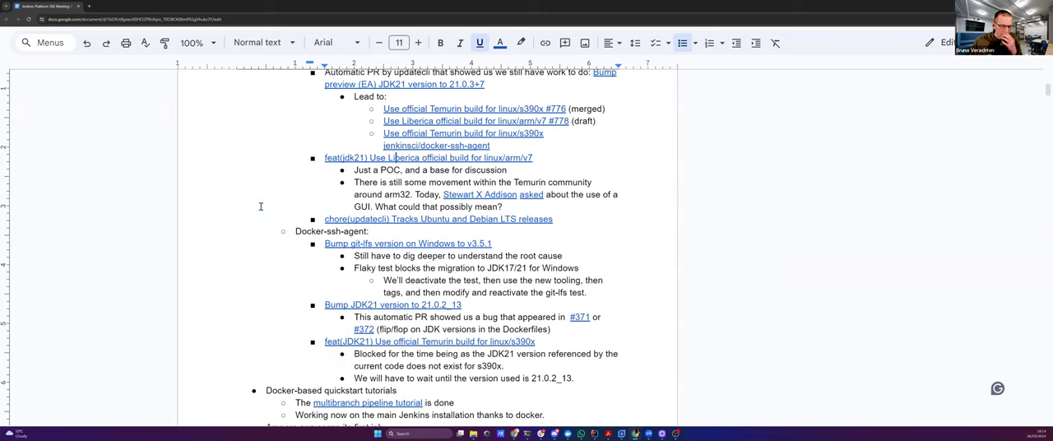
mouse_move(430, 157)
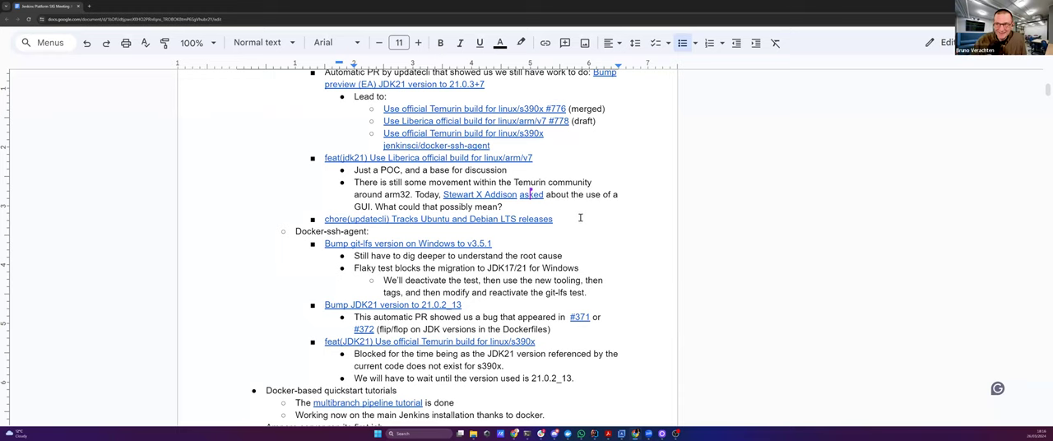
scroll(down, 3)
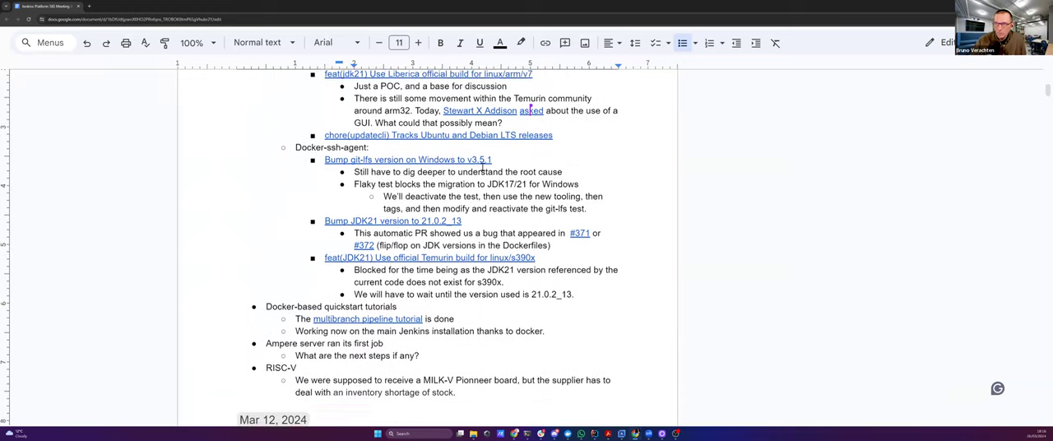
scroll(down, 3)
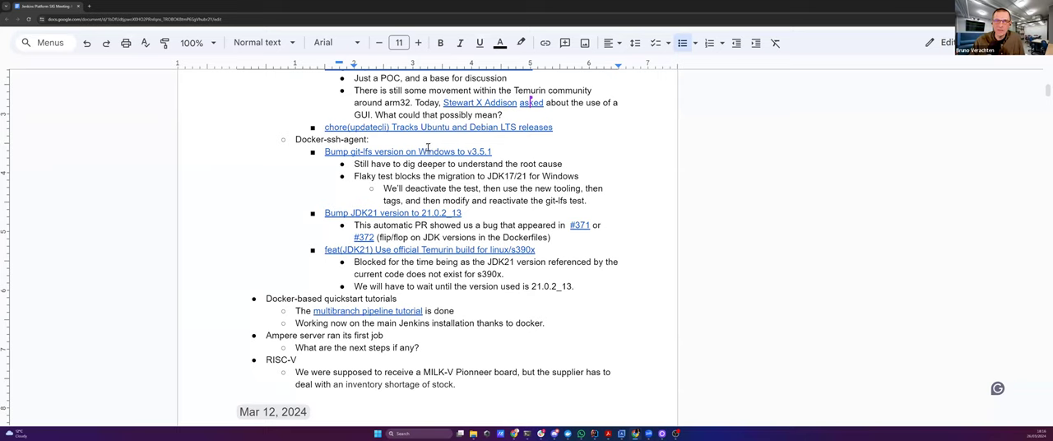
mouse_move(280, 174)
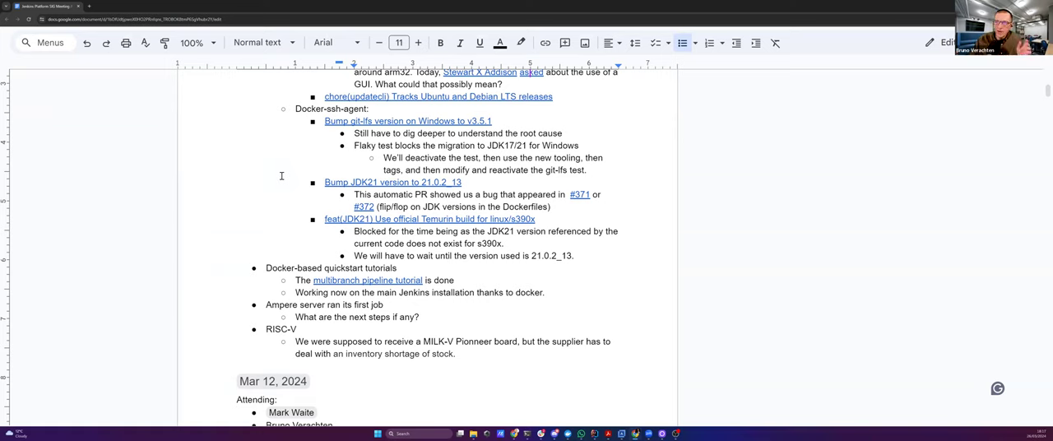
mouse_move(317, 148)
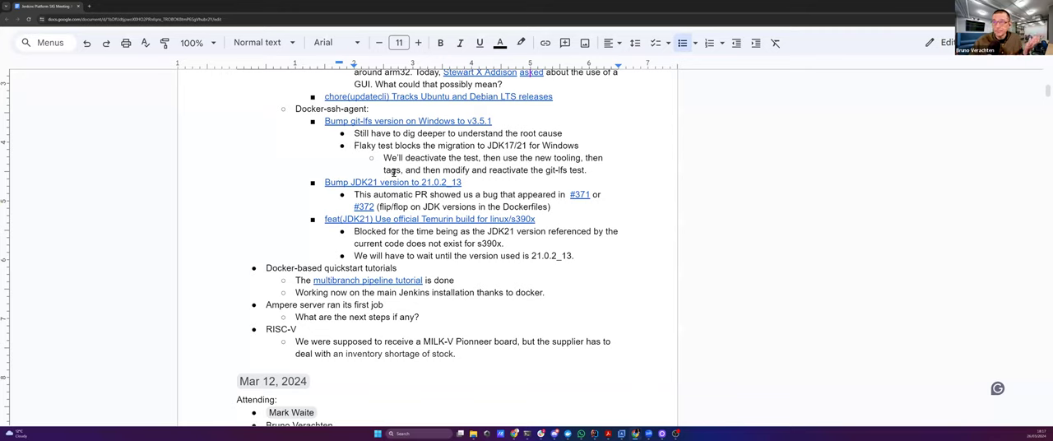
scroll(down, 3)
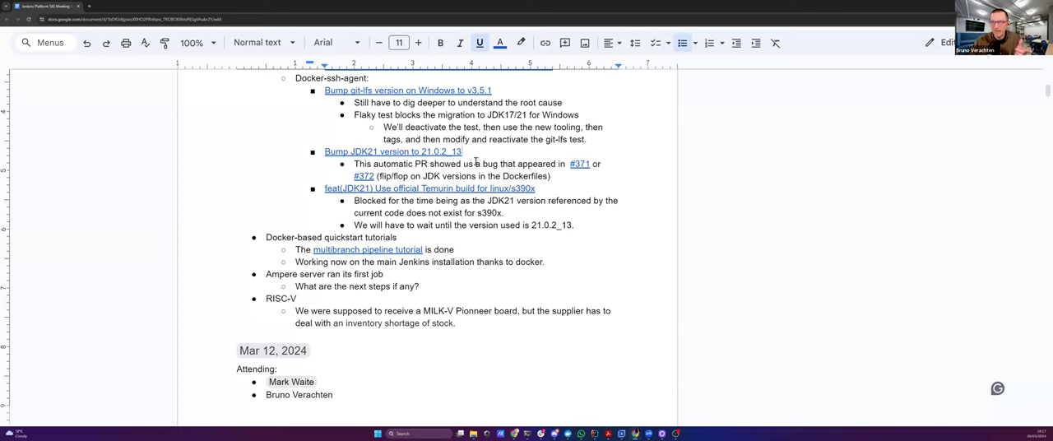
scroll(down, 3)
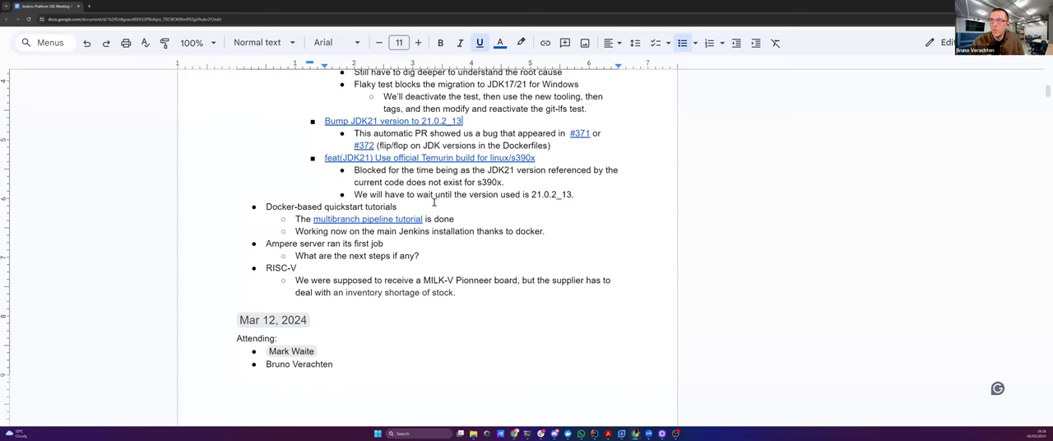
scroll(down, 3)
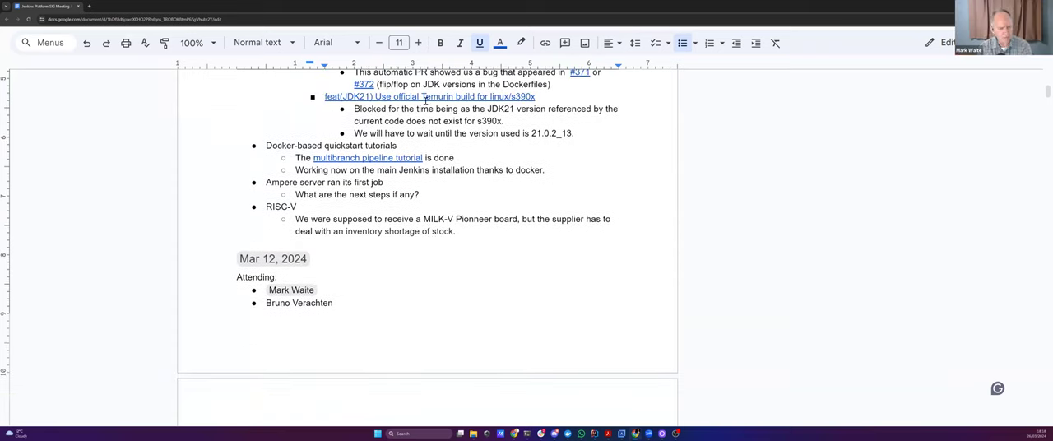
- Open PR #370 for the s390x Temurin build and scroll through its JDK21 review discussion
click(430, 96)
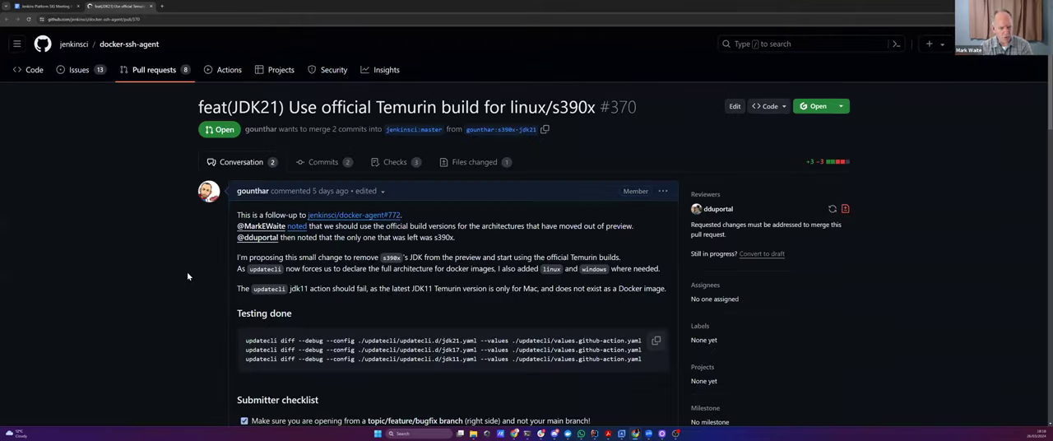
scroll(down, 3)
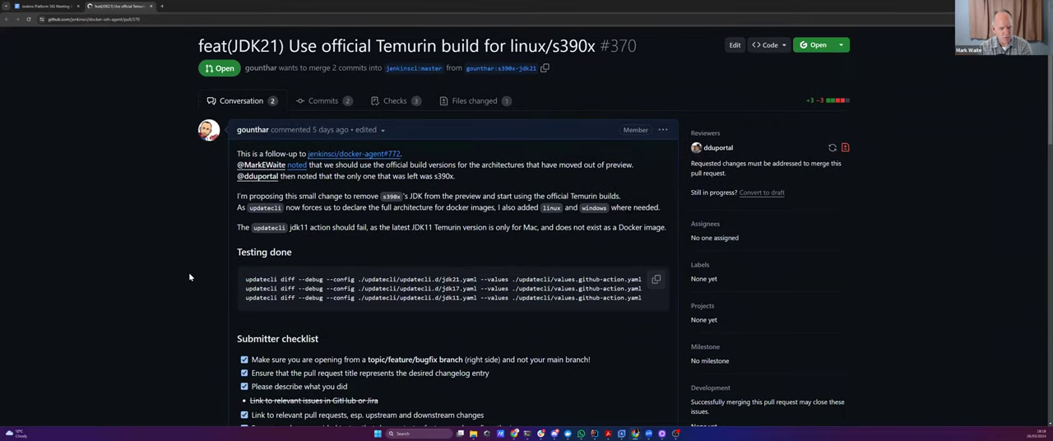
scroll(down, 3)
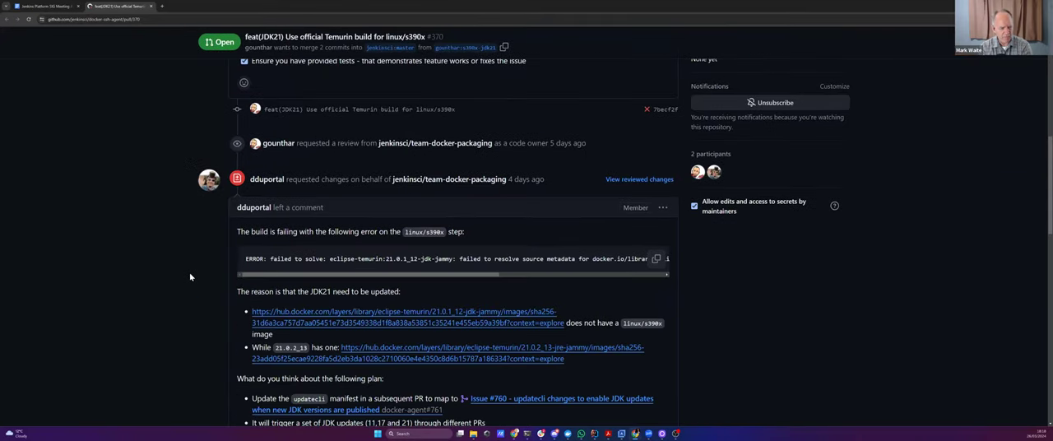
scroll(down, 3)
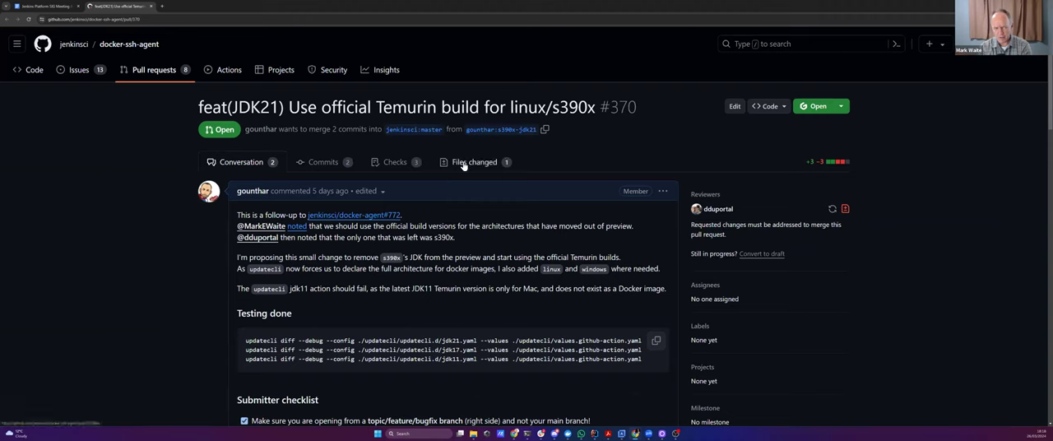
- View PR #370's changed files and scroll through the docker-bake.hcl diff
click(474, 162)
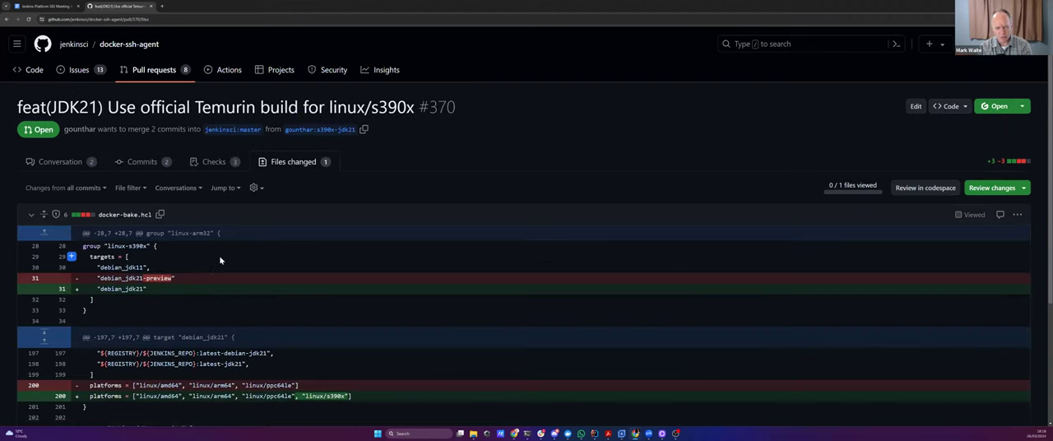
scroll(down, 3)
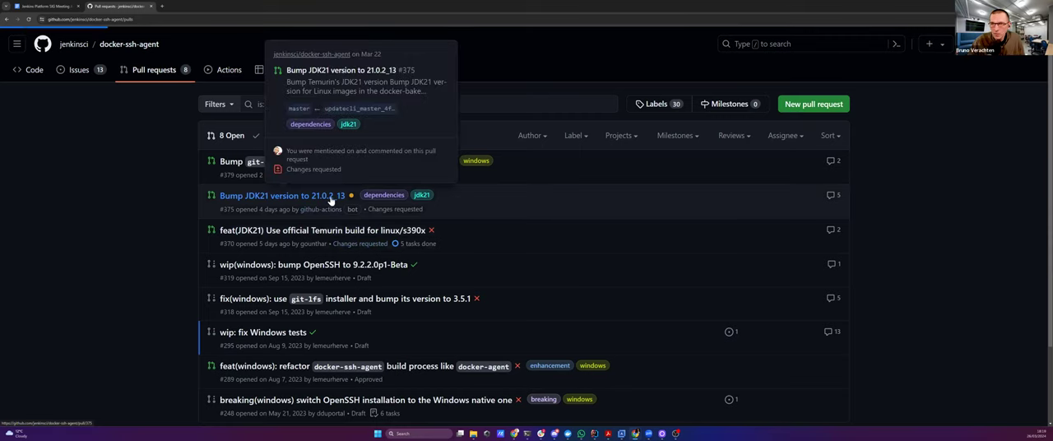
- Open PR #375 bumping JDK21 to 21.0.2_13 and scroll through its Dockerfile diffs
click(282, 196)
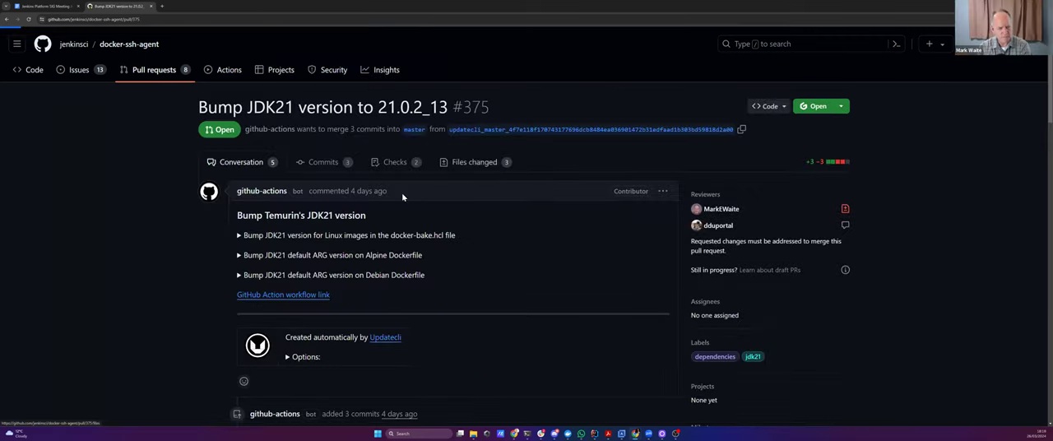
click(474, 162)
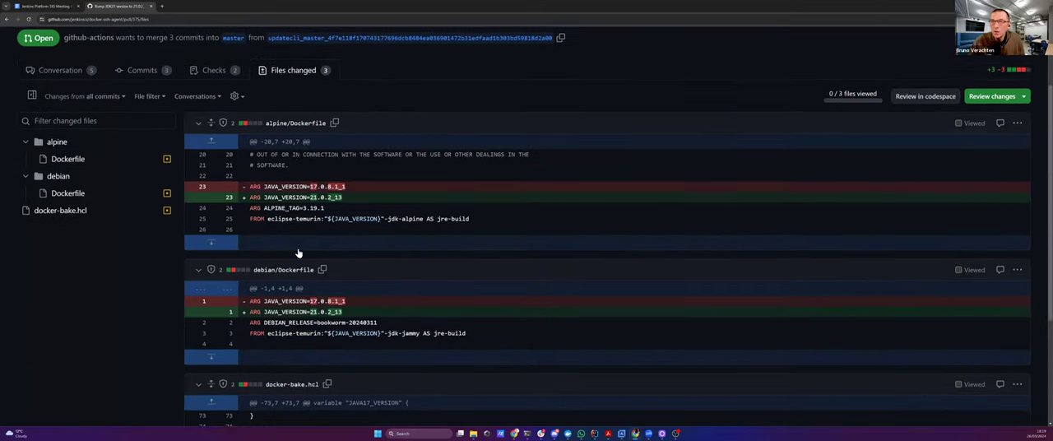
scroll(down, 3)
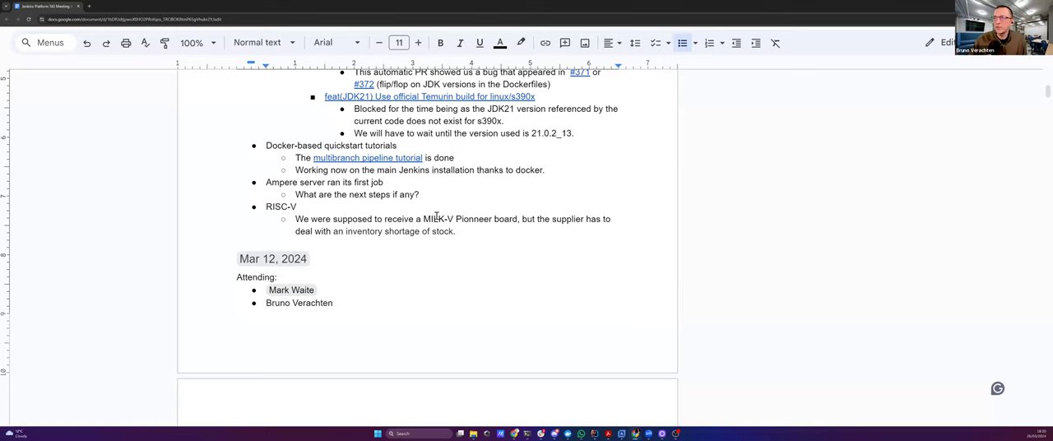
- Open the 'multibranch pipeline tutorial' link from the notes, showing gounthar's jenkins.io fork branch
scroll(down, 3)
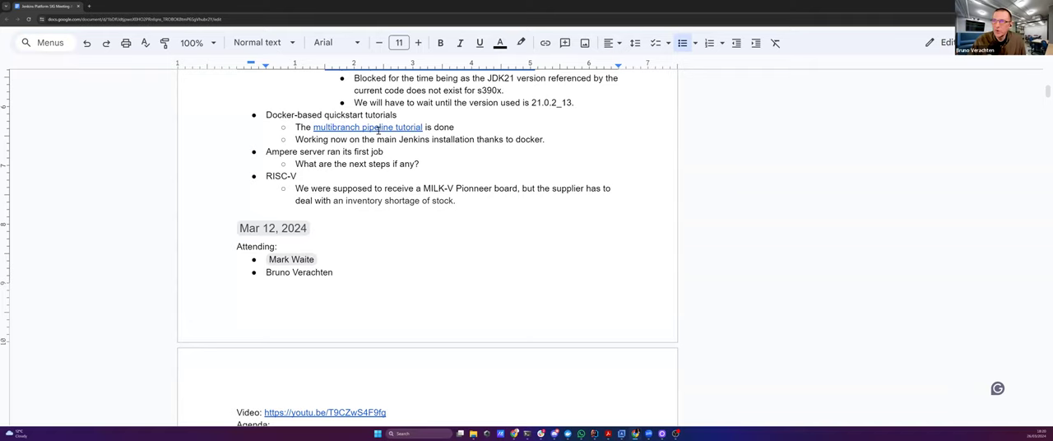
click(366, 126)
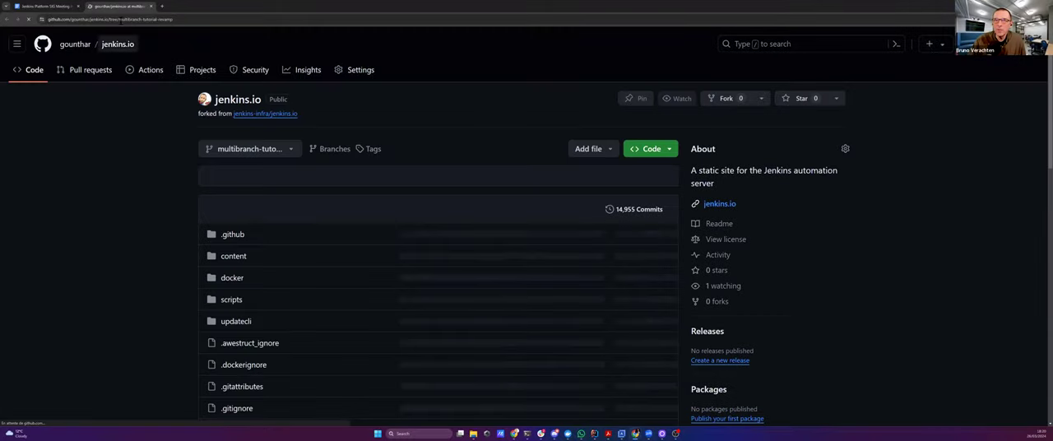
- Switch to the Jenkins website and open Documentation > Tutorials
click(98, 19)
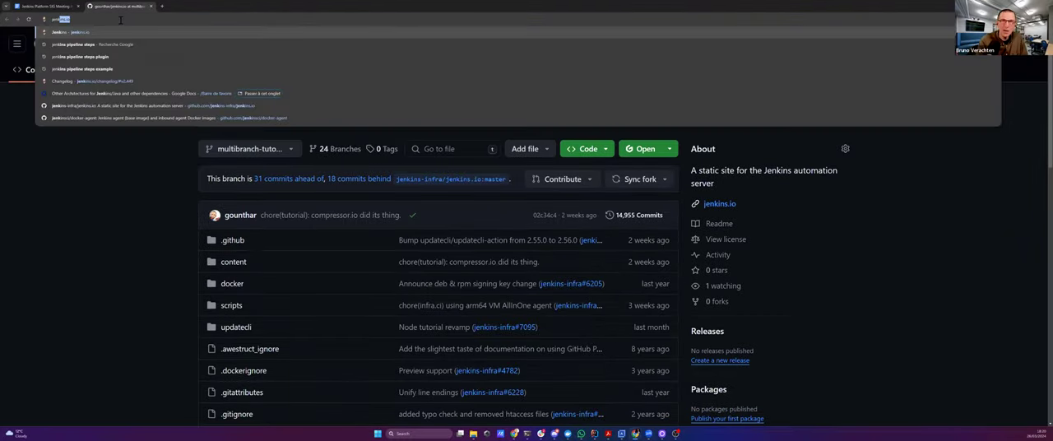
click(64, 32)
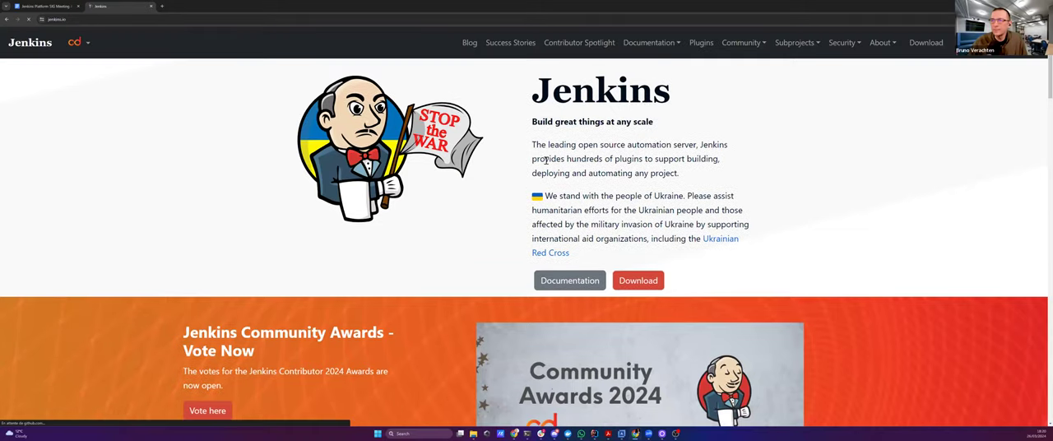
click(649, 41)
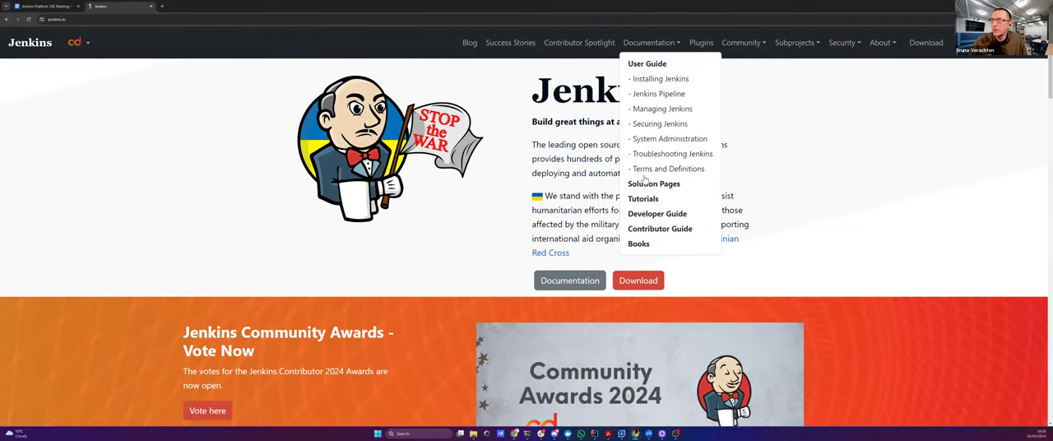
click(644, 198)
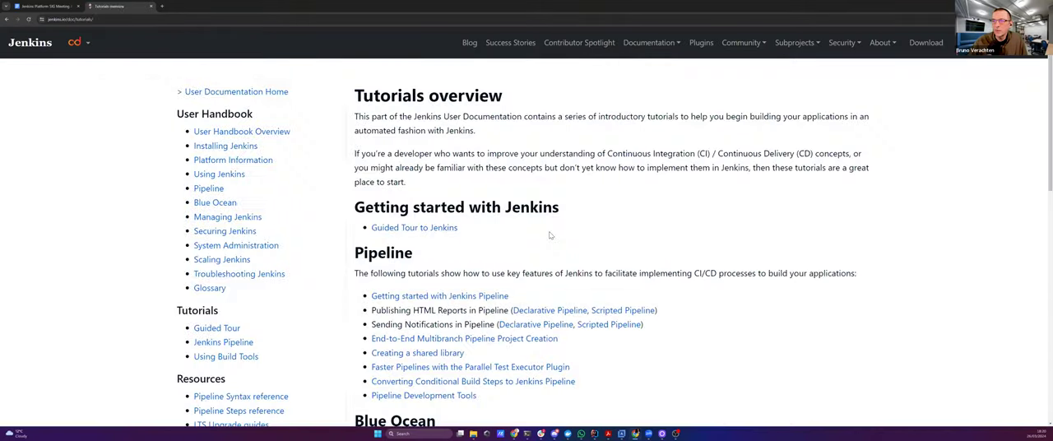
- Scroll through the Tutorials overview to find the End-to-End Multibranch Pipeline tutorial
scroll(down, 3)
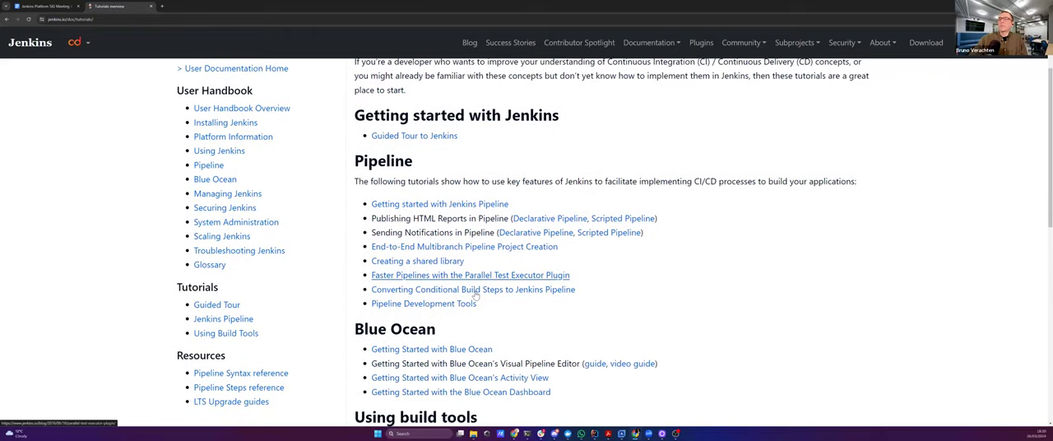
scroll(down, 3)
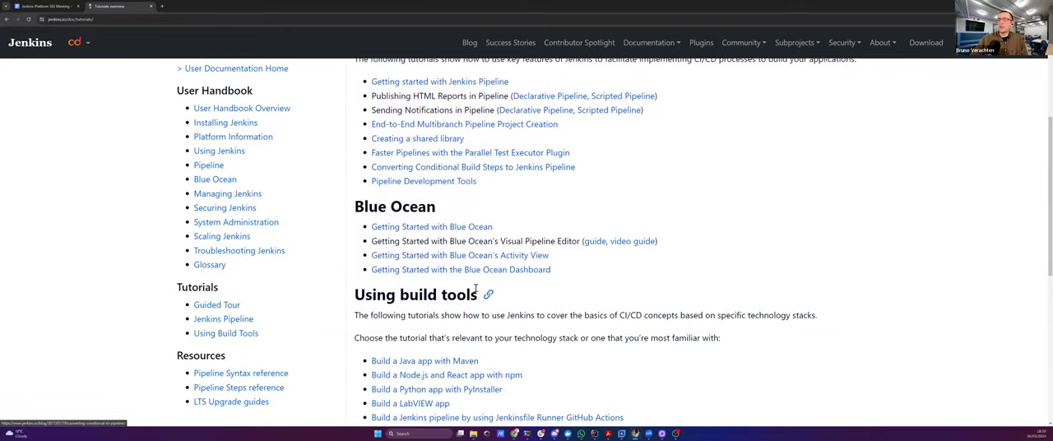
scroll(down, 3)
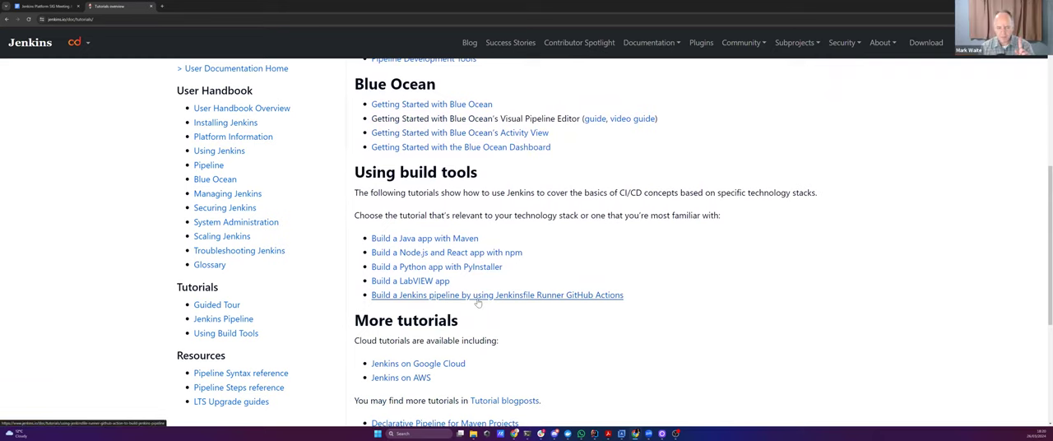
scroll(down, 3)
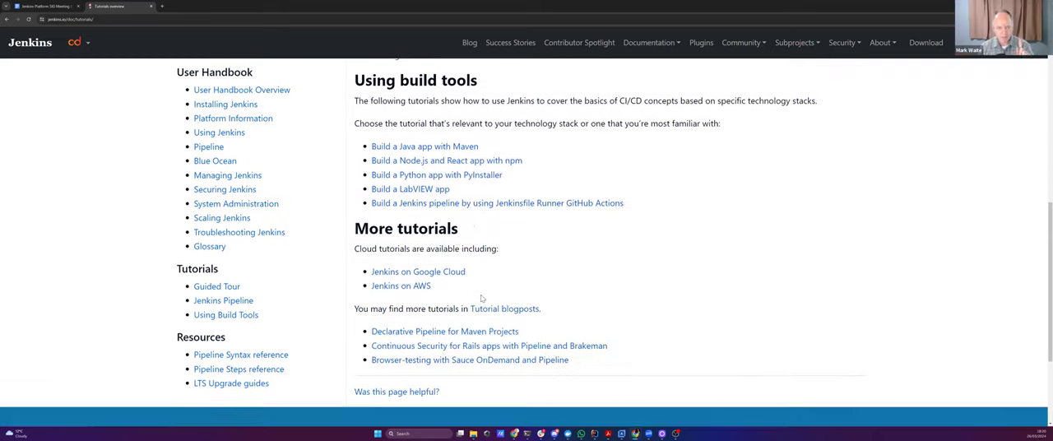
scroll(up, 3)
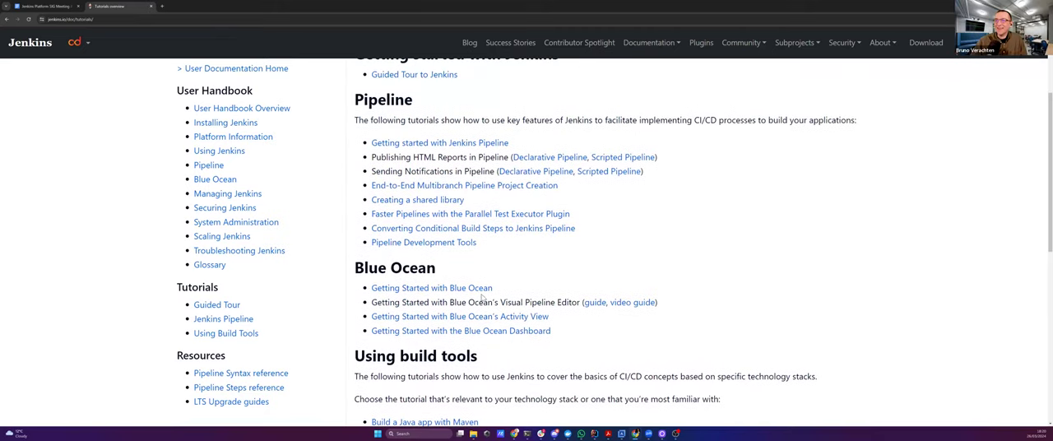
scroll(up, 3)
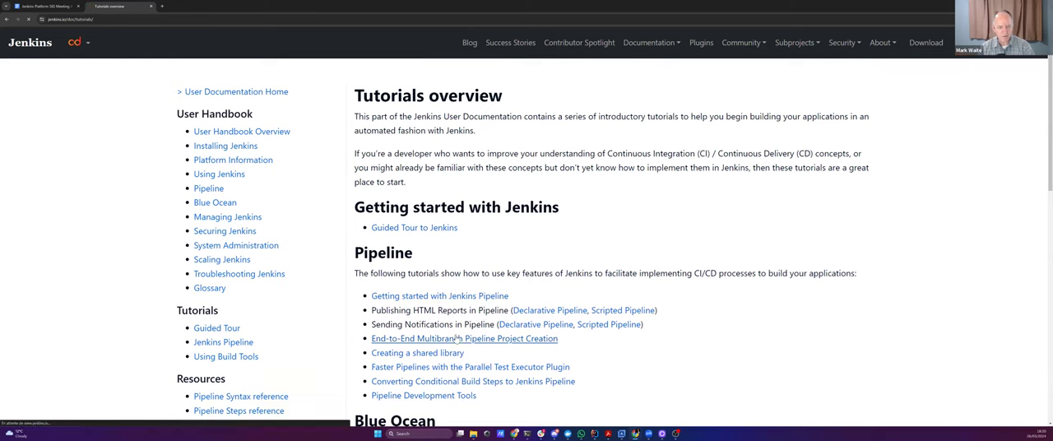
- Skim the End-to-End Multibranch Pipeline Project Creation tutorial, then return to the meeting notes
click(464, 338)
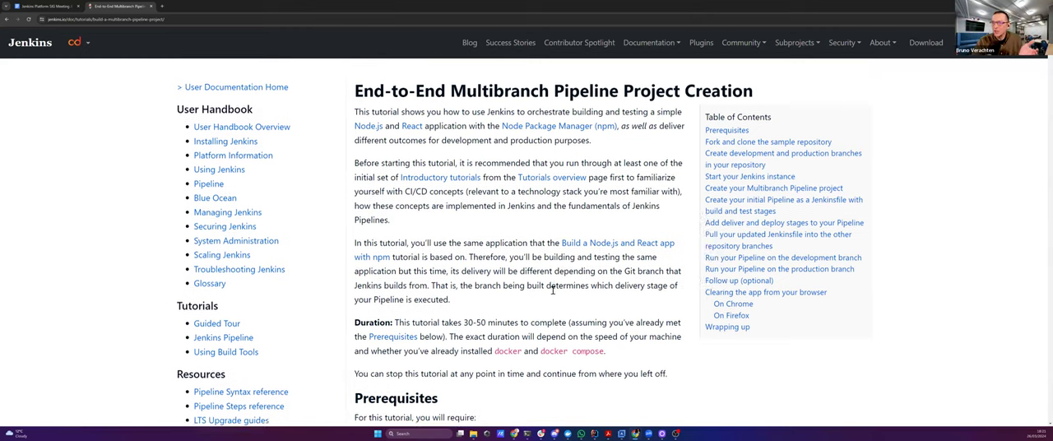
scroll(down, 3)
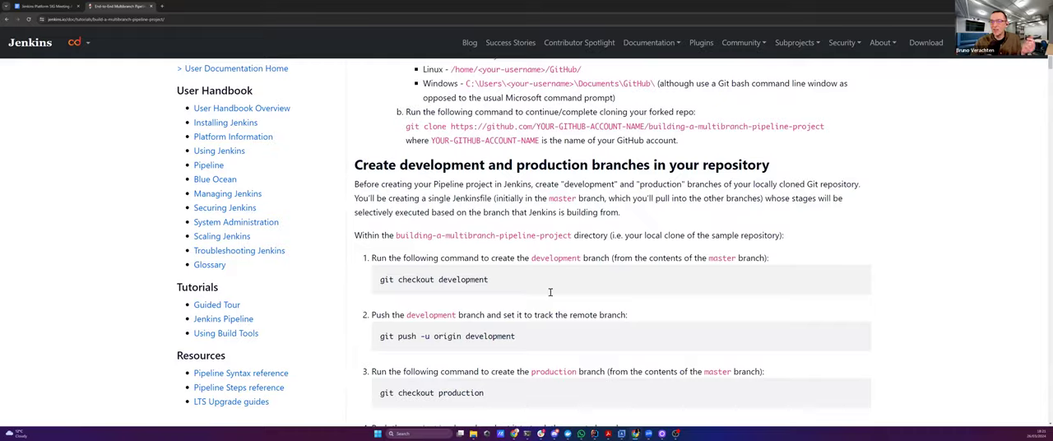
scroll(down, 3)
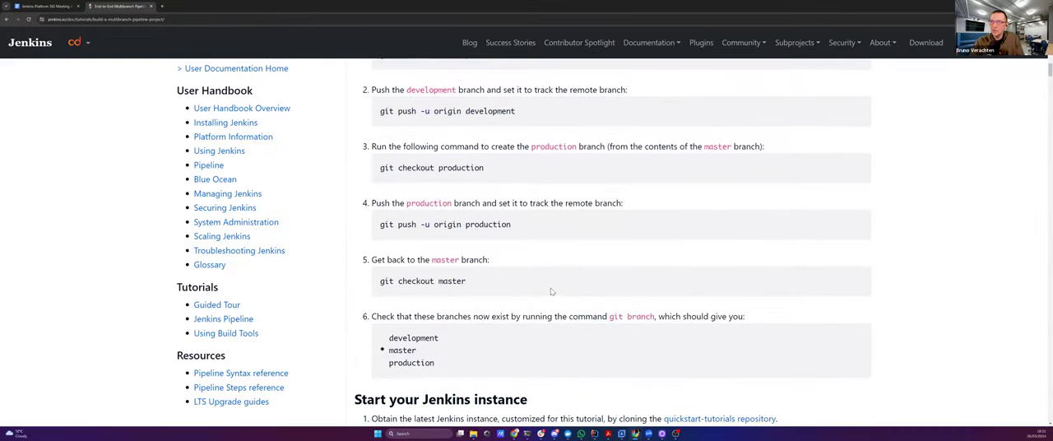
click(120, 6)
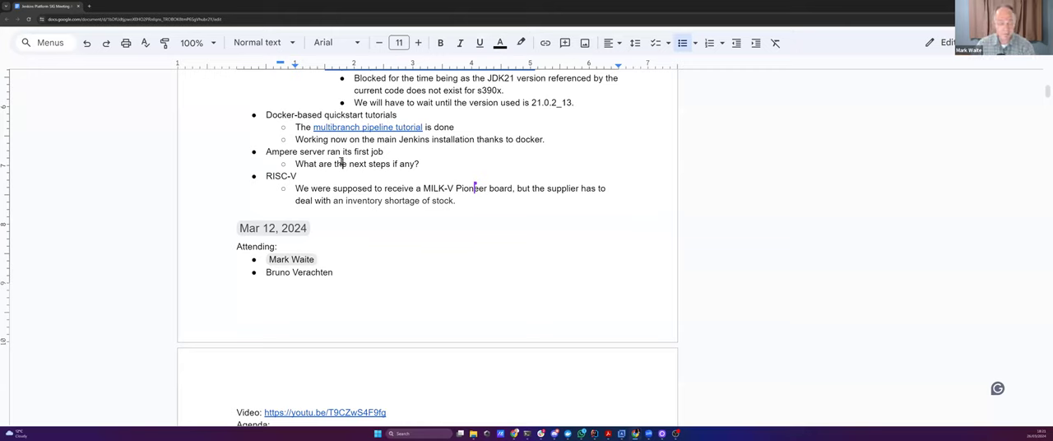
- Add the sub-bullet 'Behaving beautifully' under Ampere server
text(Be)
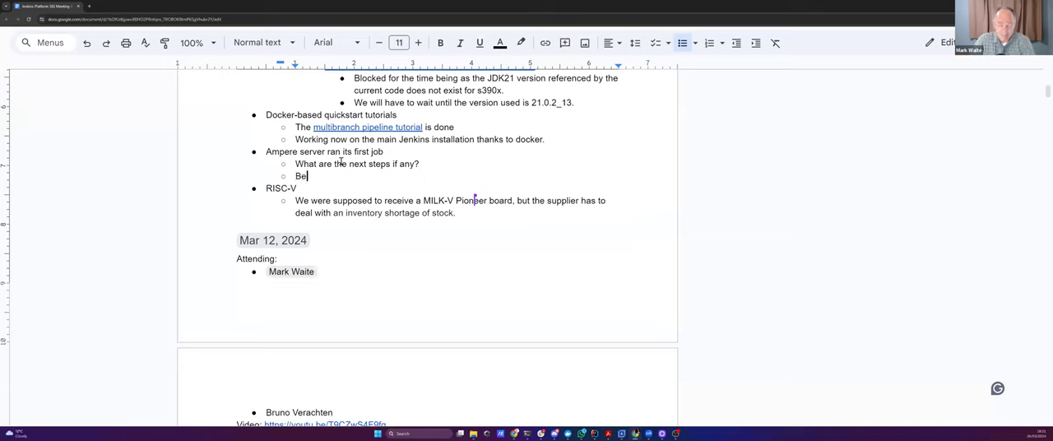
text(having bea)
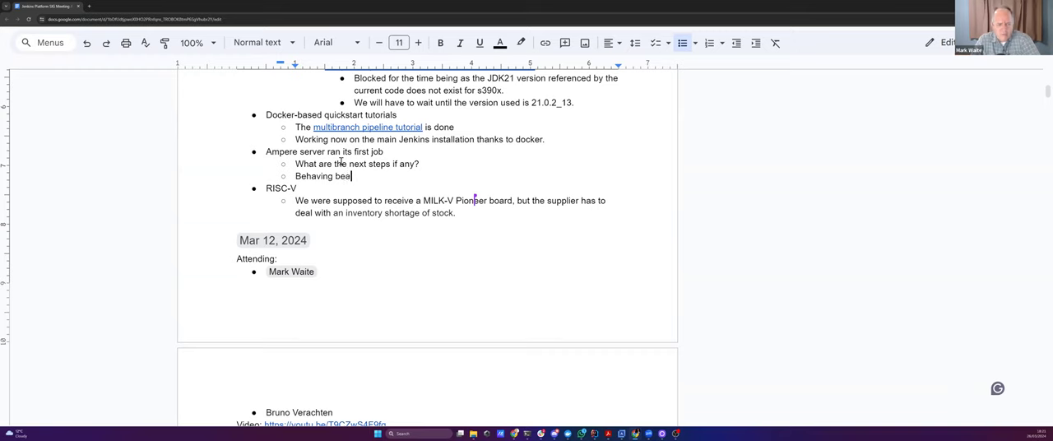
text(utifully)
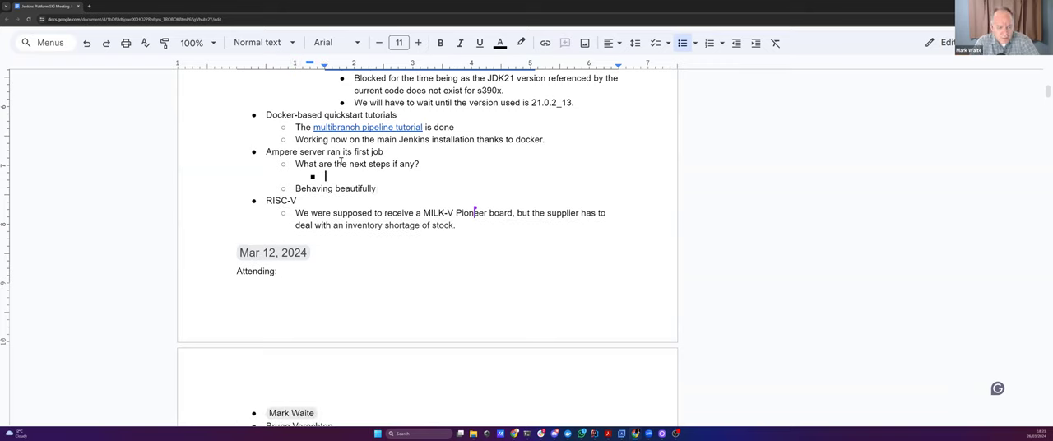
- List next-step options: static agent, cloud provider, or check with the infra team
text(Static agent, cloud provider,)
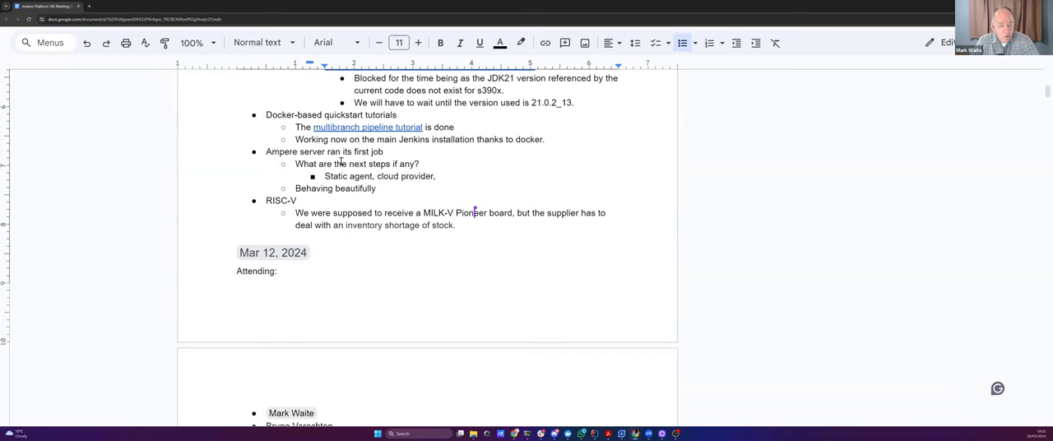
text(something else? Le)
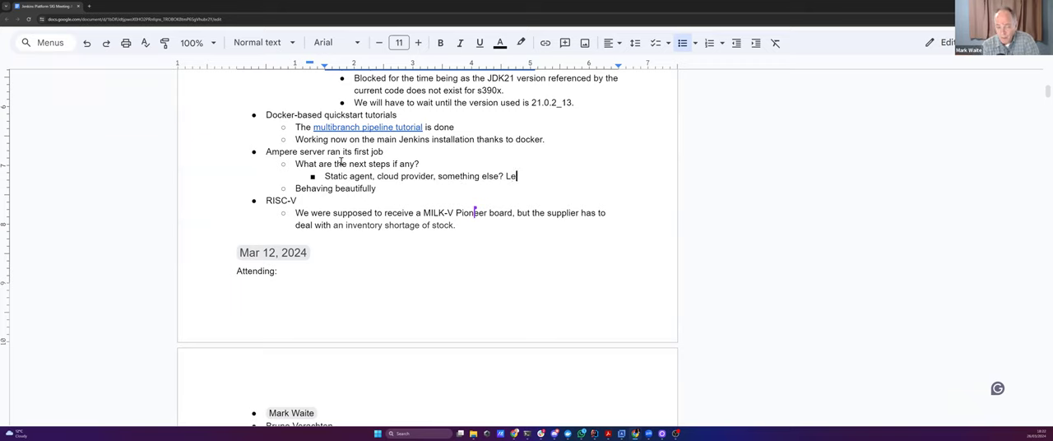
text(t's check wi)
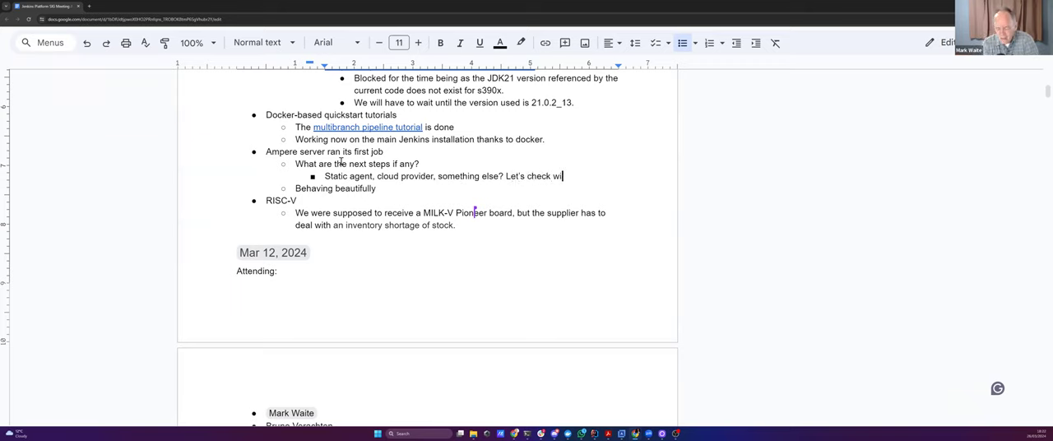
text(th the infra te)
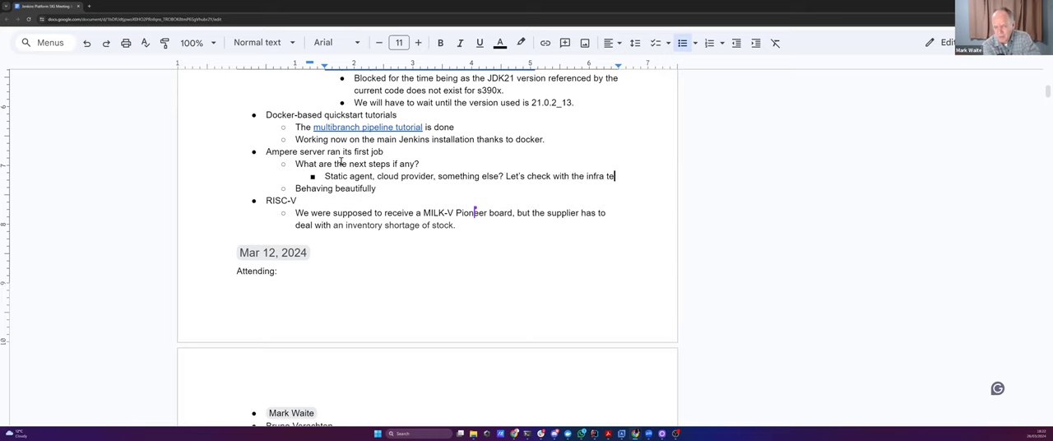
text(am)
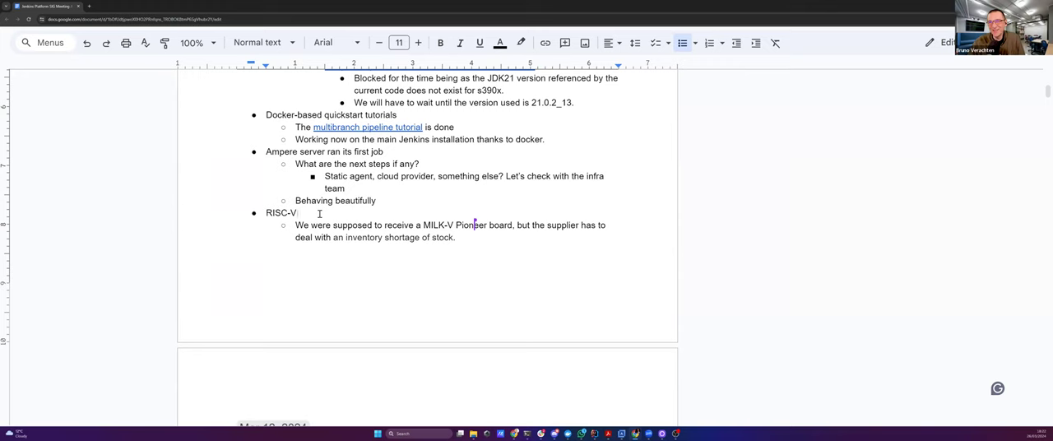
scroll(down, 3)
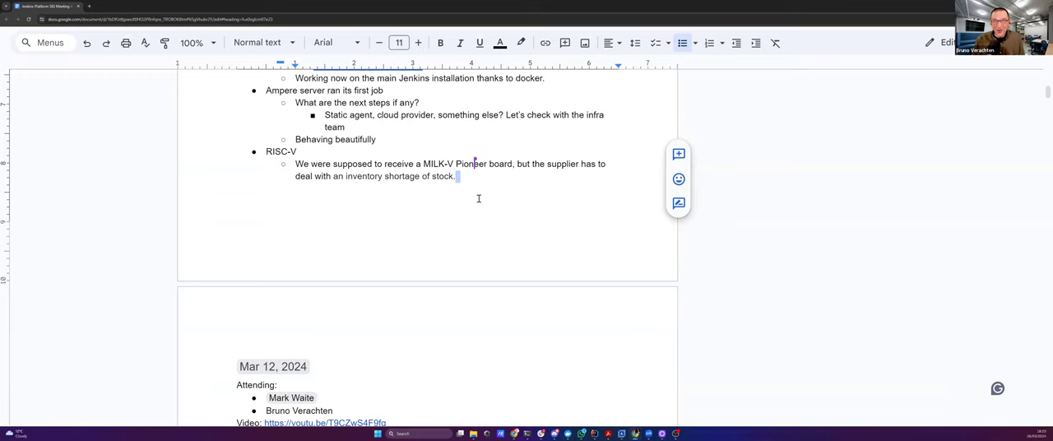
mouse_move(181, 280)
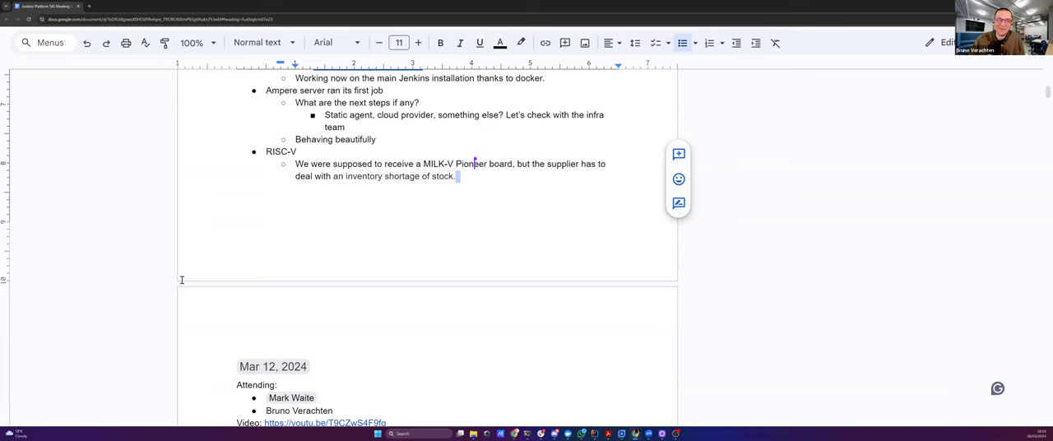